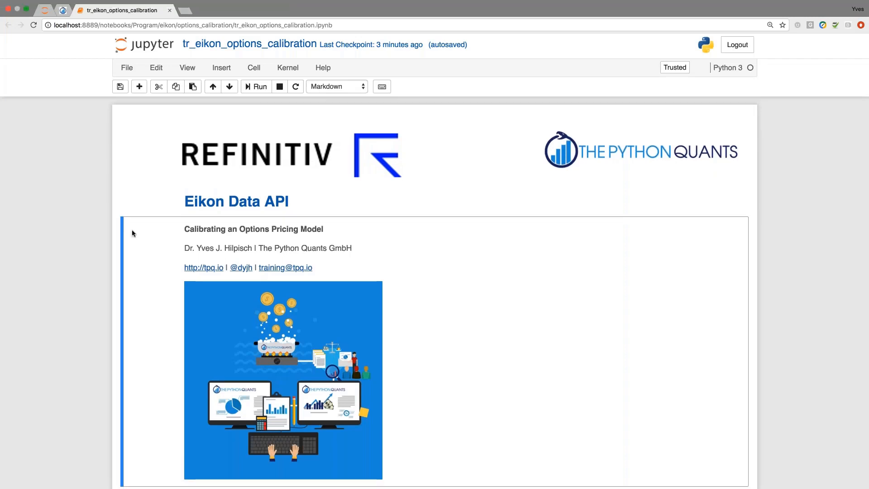
# - Run the package imports cell loading eikon, numpy, pandas, cufflinks and scipy
pyautogui.scroll(-3)
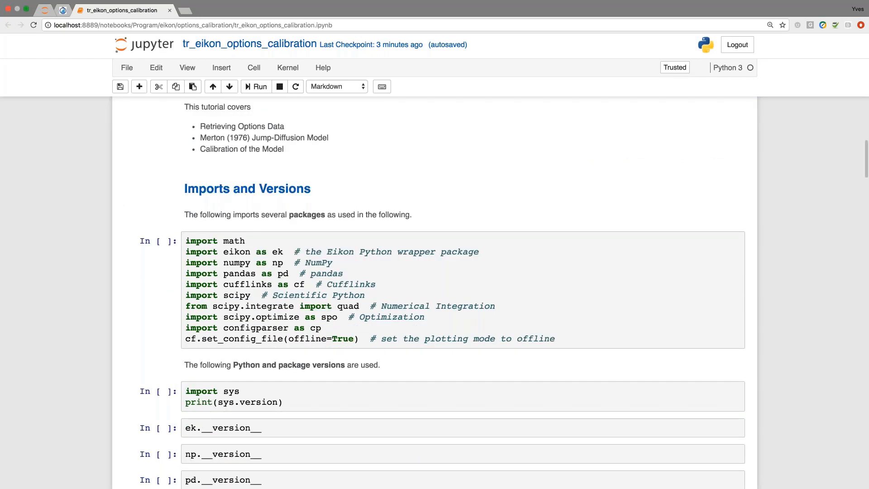
pyautogui.click(252, 251)
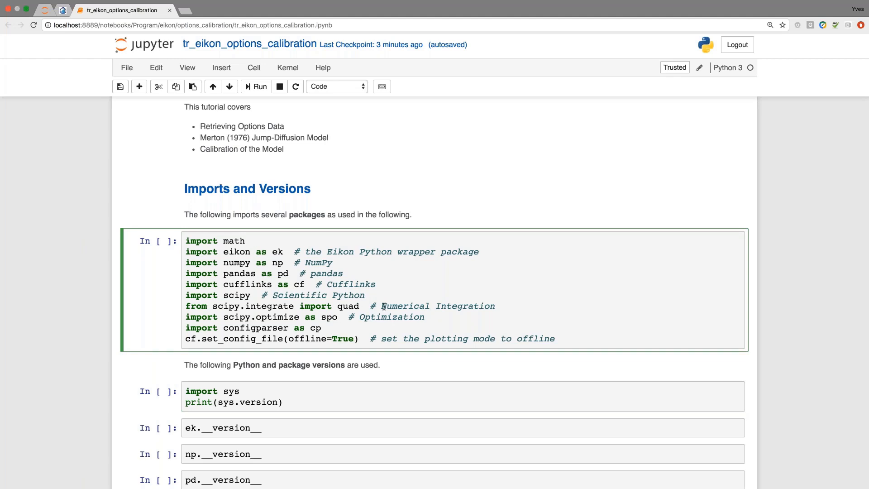
pyautogui.click(255, 252)
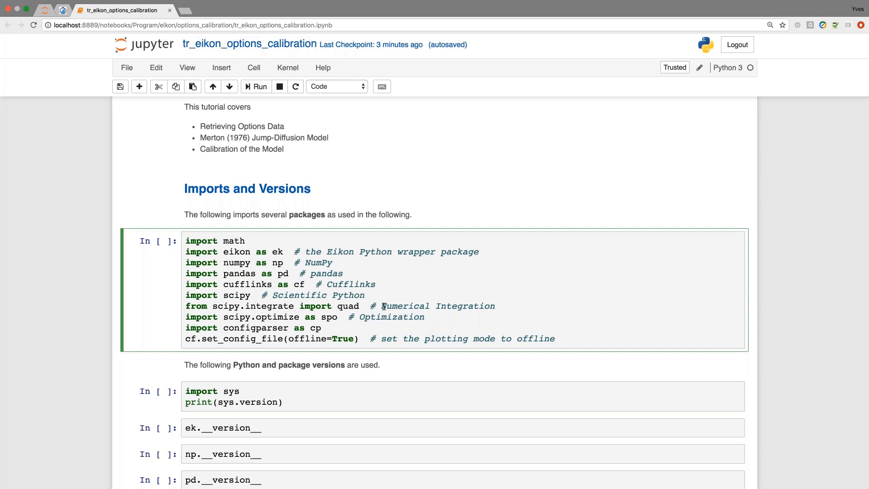
pyautogui.click(255, 252)
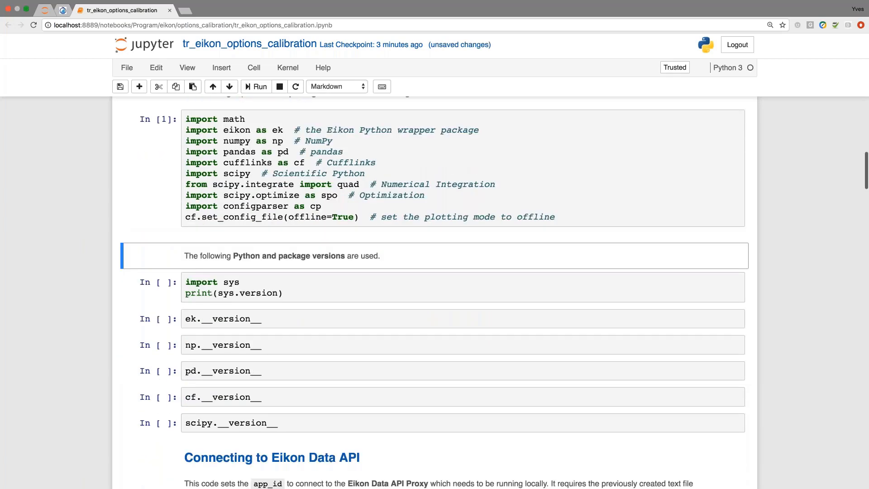
# - Run the version-check cells, read eikon.cfg with ConfigParser and set the Eikon app id
pyautogui.click(255, 87)
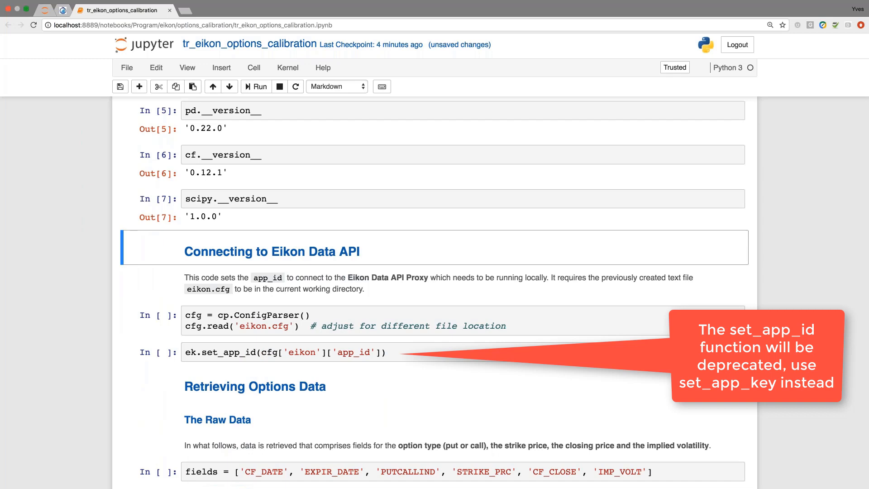
pyautogui.click(256, 87)
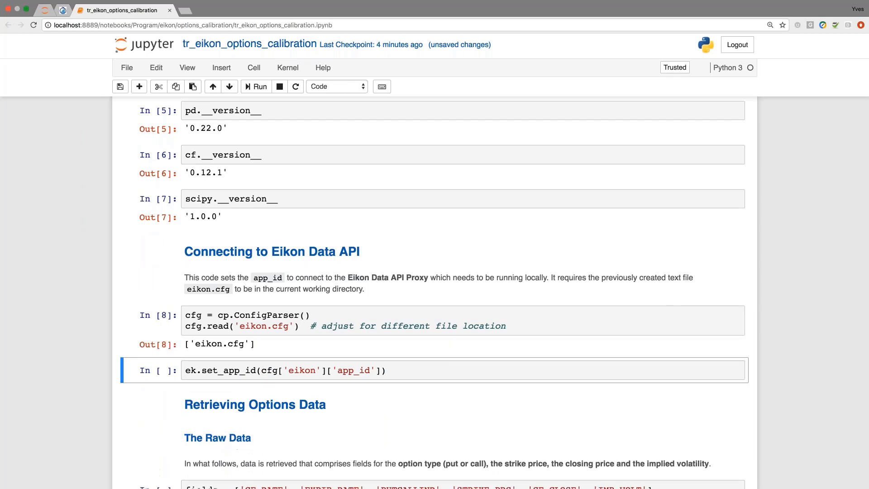
pyautogui.click(255, 86)
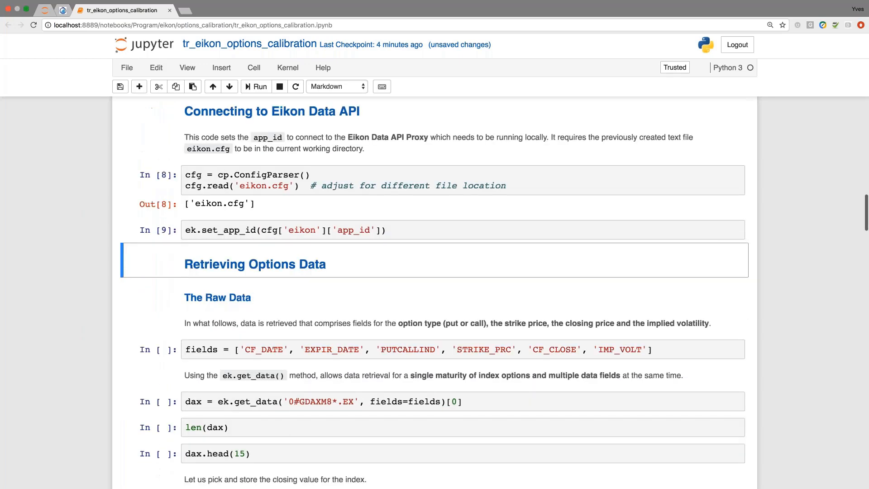
# - Fetch the DAX options data with ek.get_data and count the retrieved rows
pyautogui.scroll(-3)
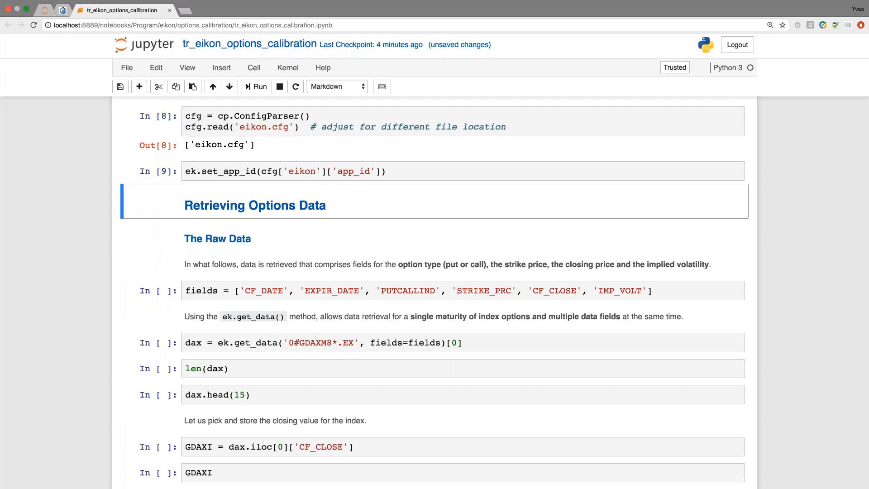
pyautogui.moveTo(373, 306)
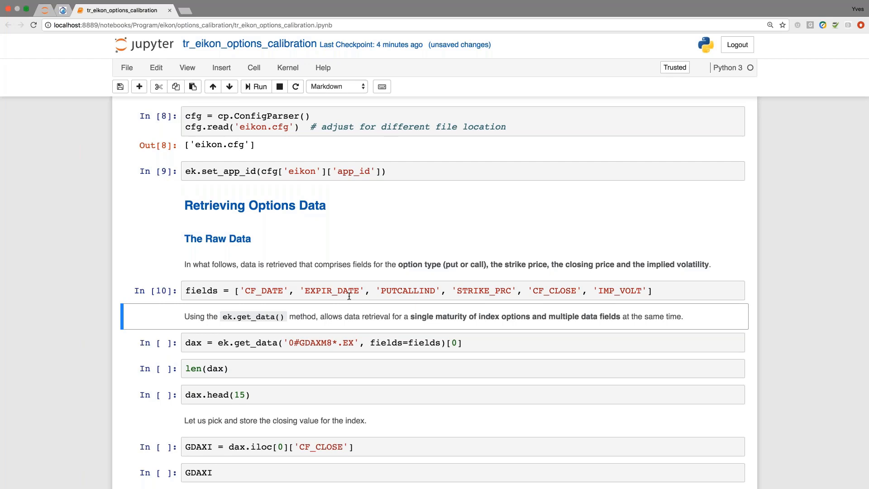
pyautogui.click(255, 87)
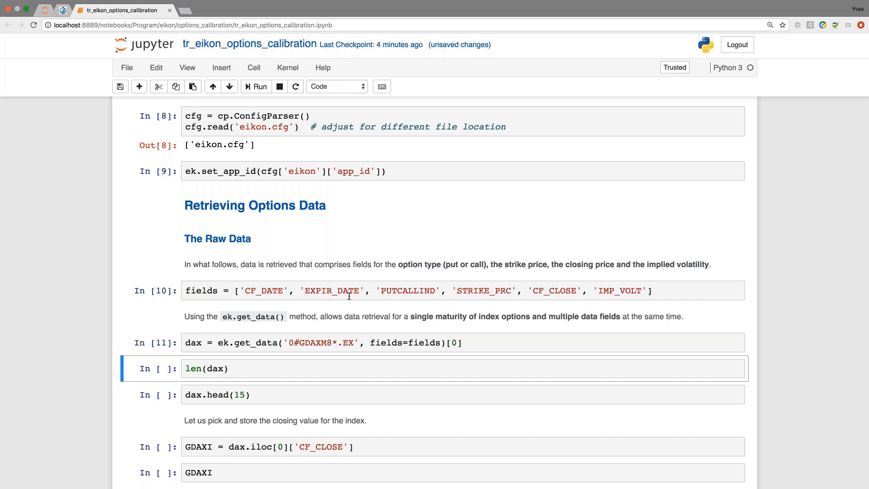
pyautogui.press('Shift+Enter')
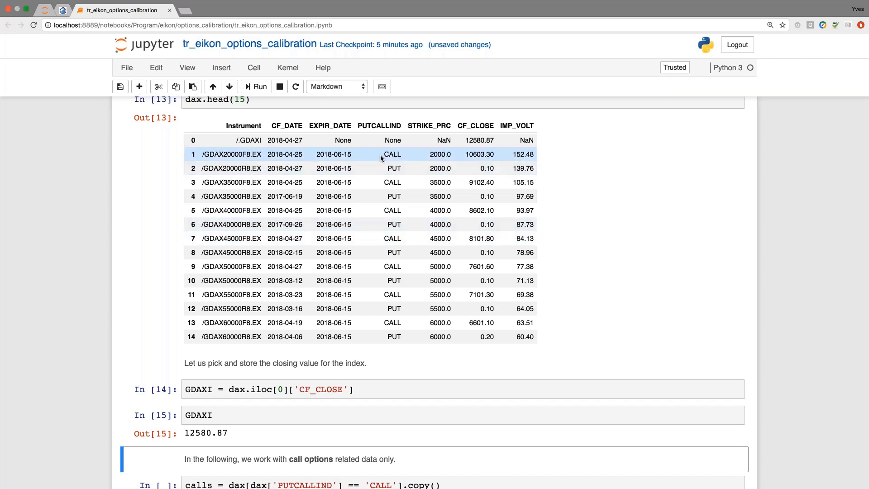
pyautogui.moveTo(391, 168)
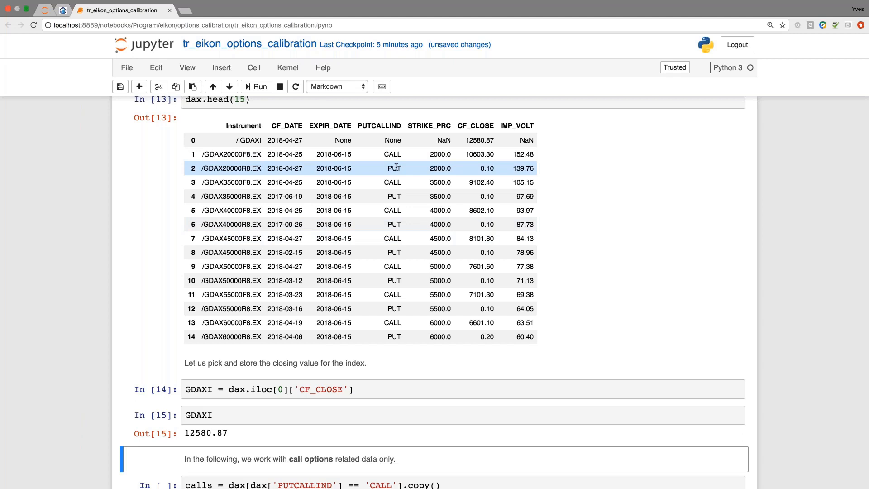
# - Filter to call options, convert dates to Timestamps and limit strikes to within 500 of the close
pyautogui.scroll(-3)
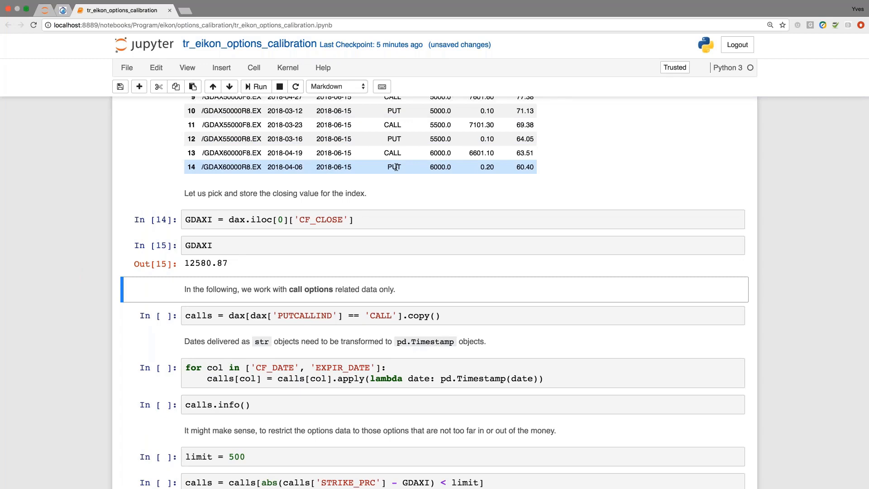
pyautogui.click(255, 87)
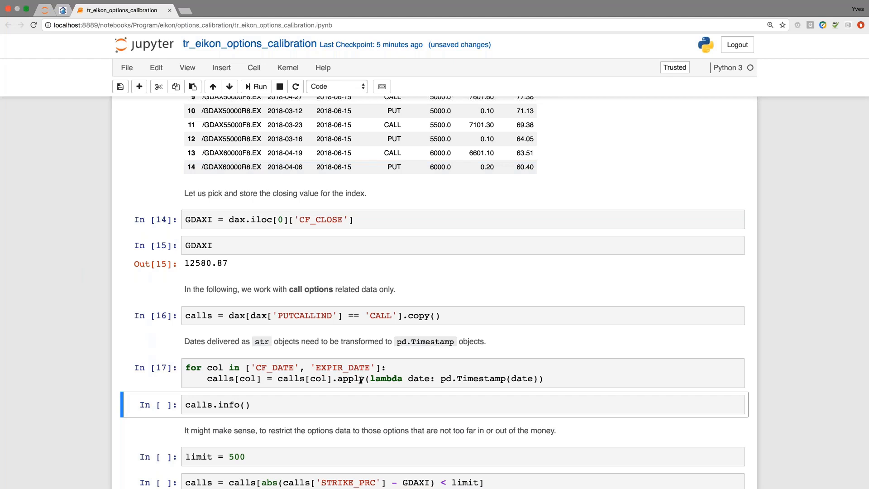
pyautogui.scroll(-3)
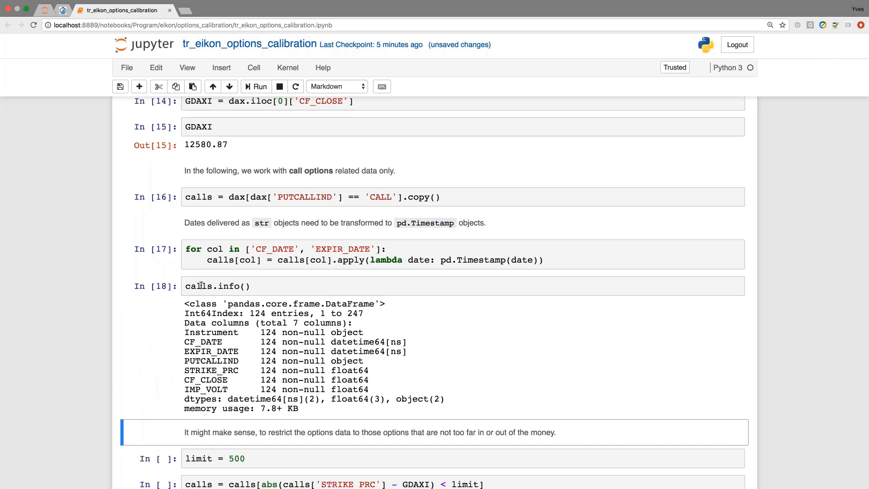
pyautogui.scroll(-3)
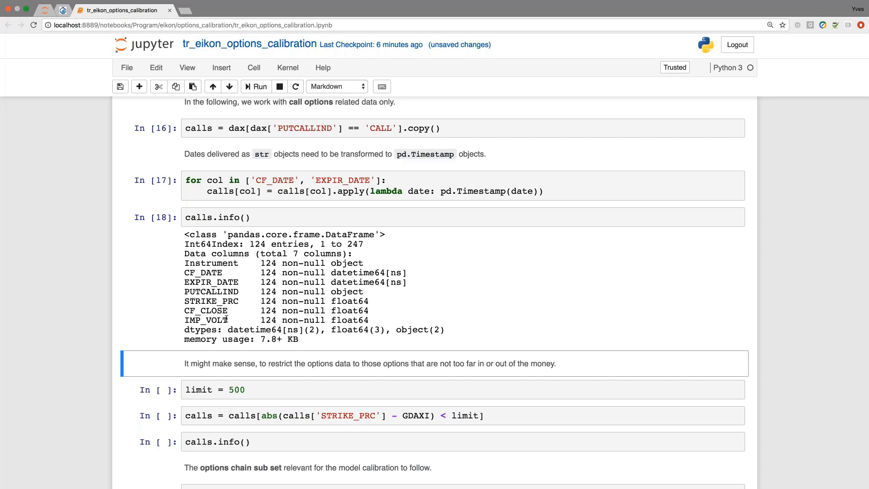
pyautogui.doubleClick(237, 389)
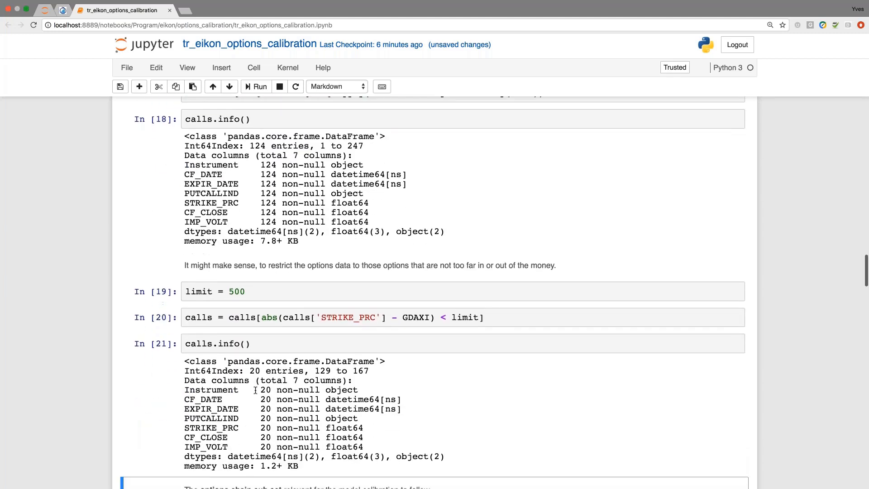
# - Scroll through the 20-row calls table and the closing-price and implied-volatility subplots
pyautogui.scroll(-3)
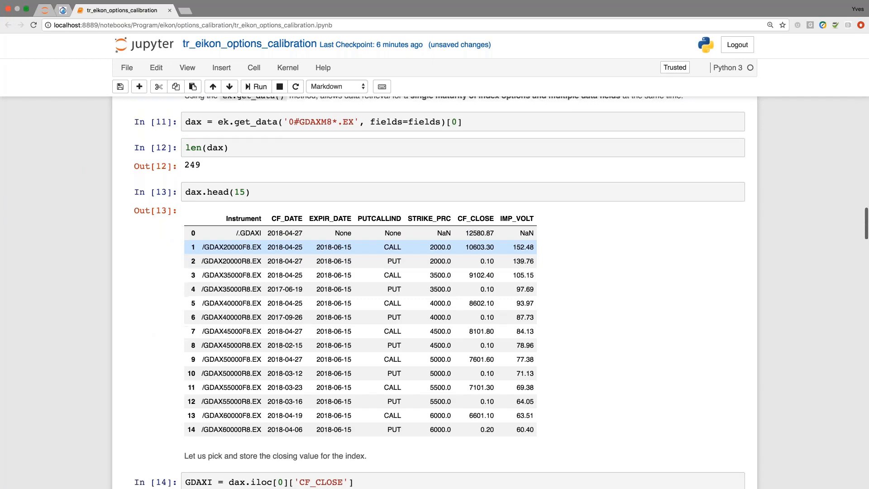
pyautogui.scroll(-3)
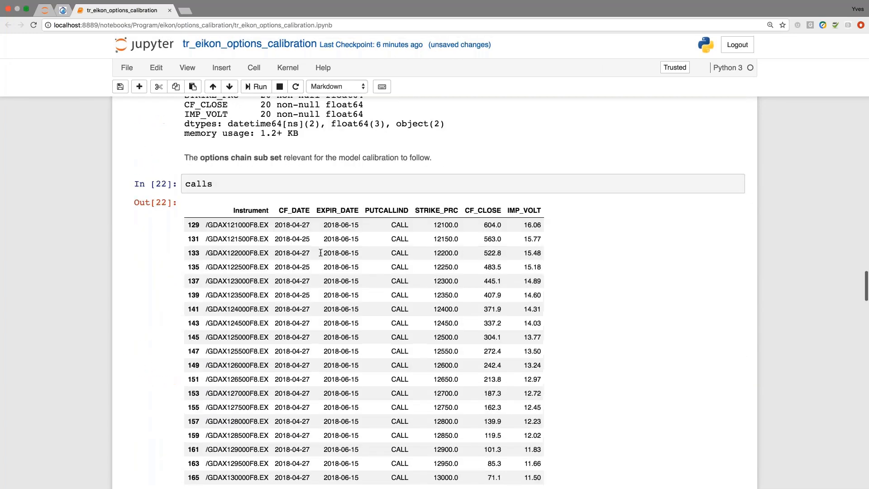
pyautogui.scroll(-3)
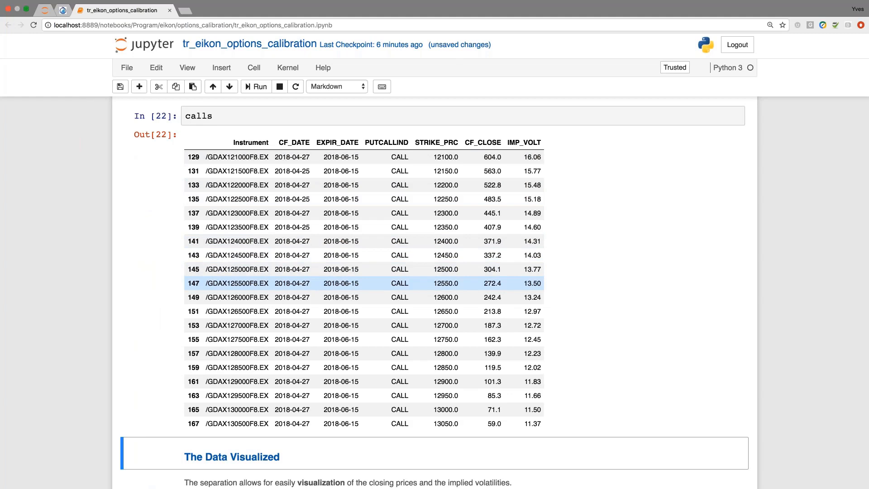
pyautogui.scroll(-3)
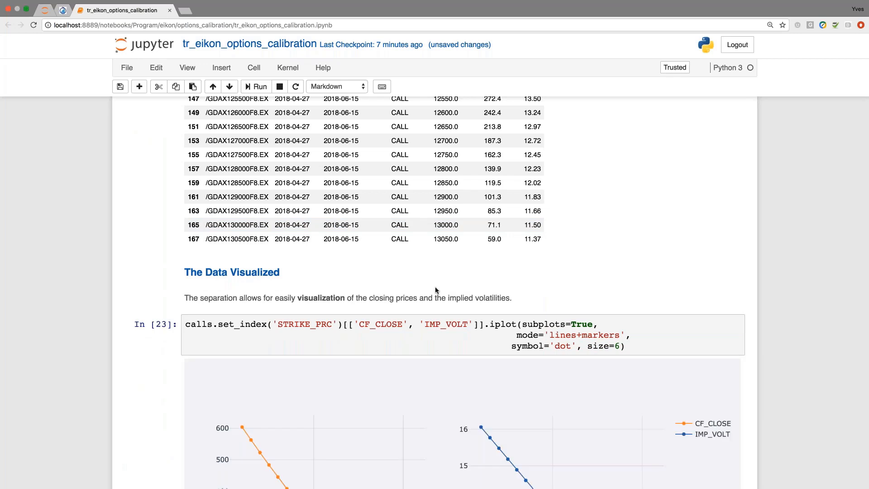
pyautogui.scroll(-3)
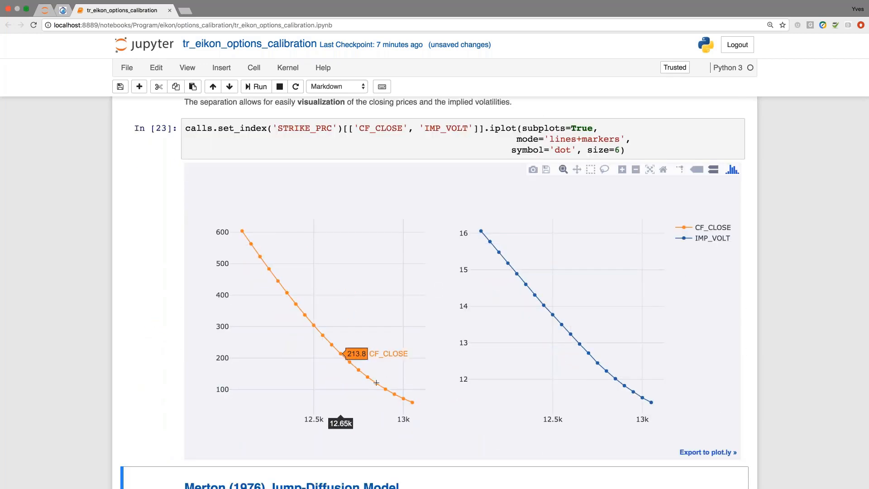
pyautogui.moveTo(565, 347)
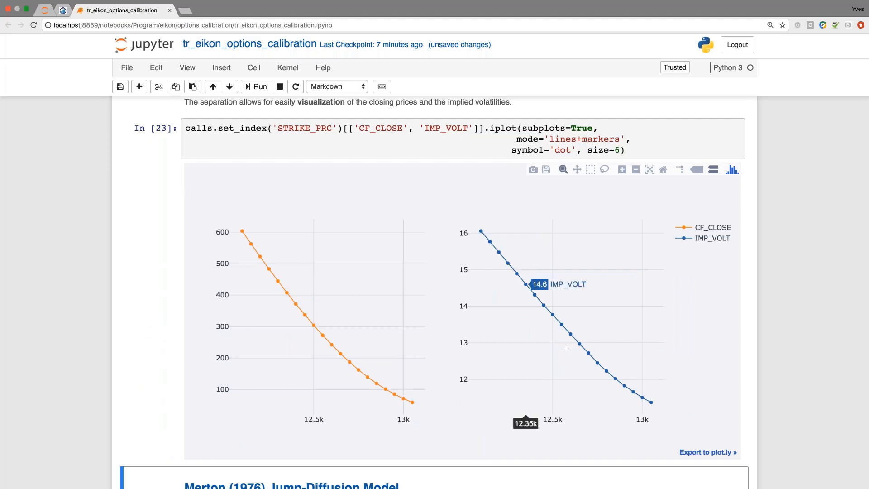
pyautogui.moveTo(614, 379)
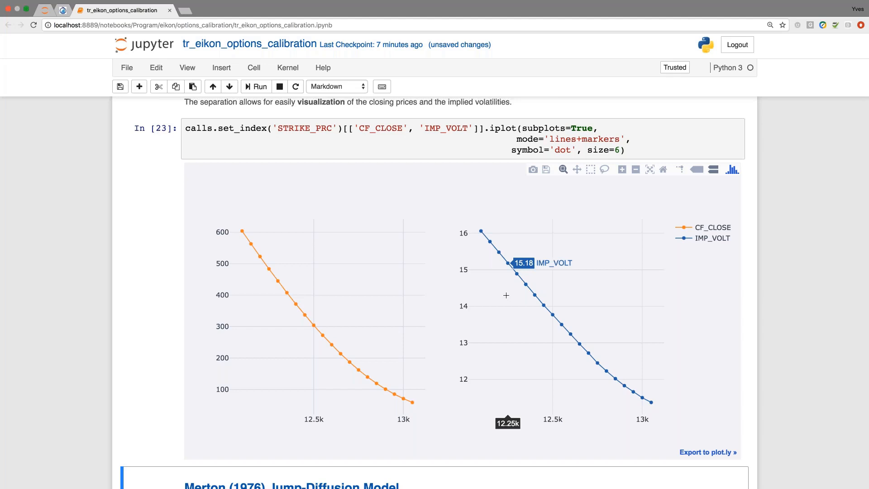
pyautogui.scroll(-3)
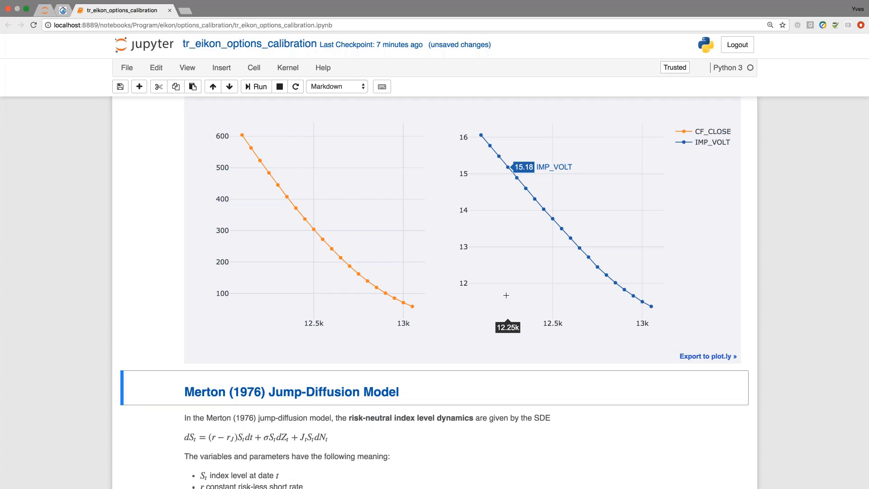
pyautogui.scroll(-3)
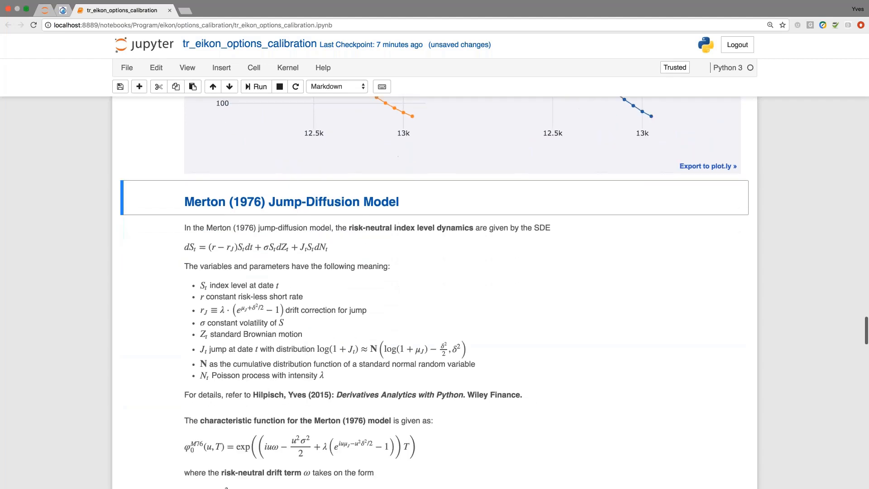
pyautogui.scroll(-3)
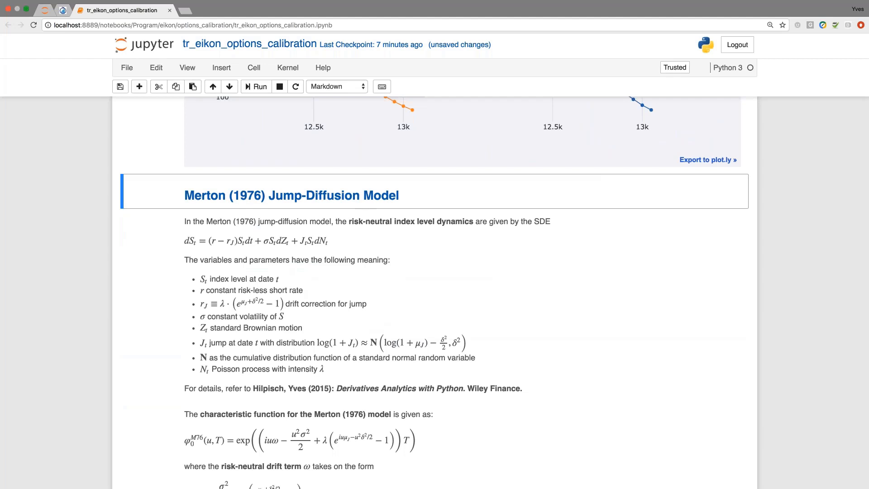
pyautogui.moveTo(362, 284)
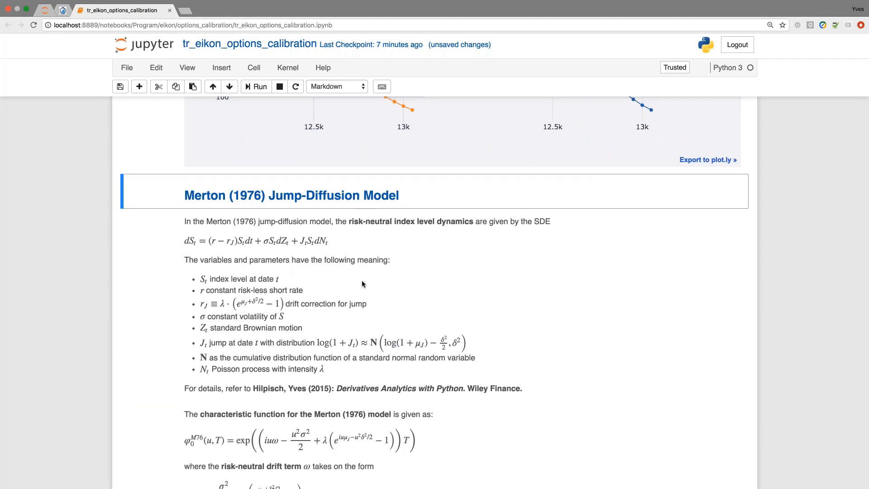
pyautogui.moveTo(359, 284)
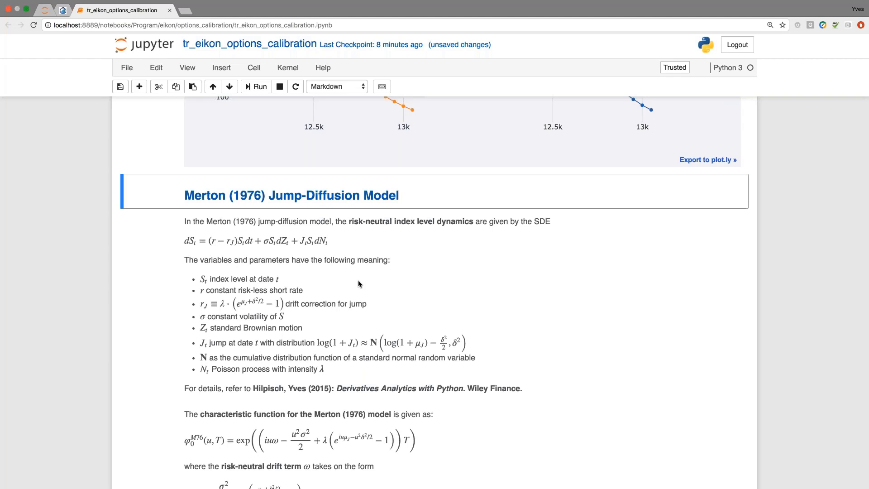
pyautogui.scroll(-3)
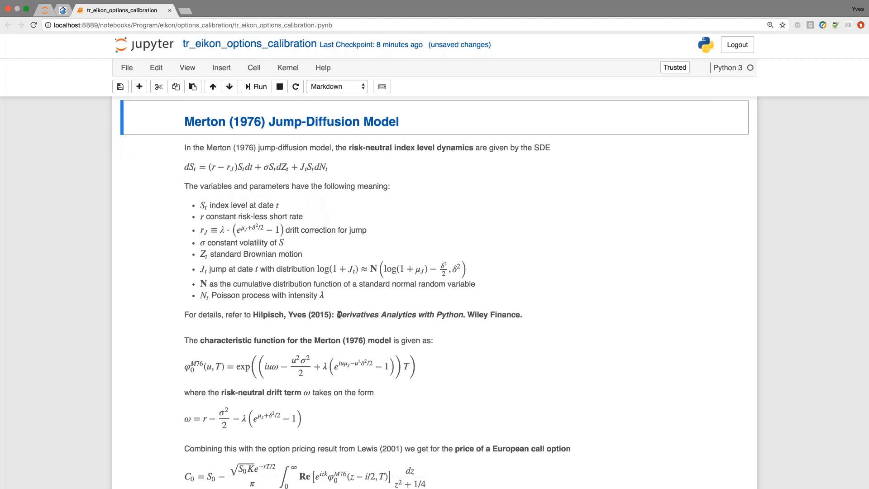
pyautogui.scroll(-3)
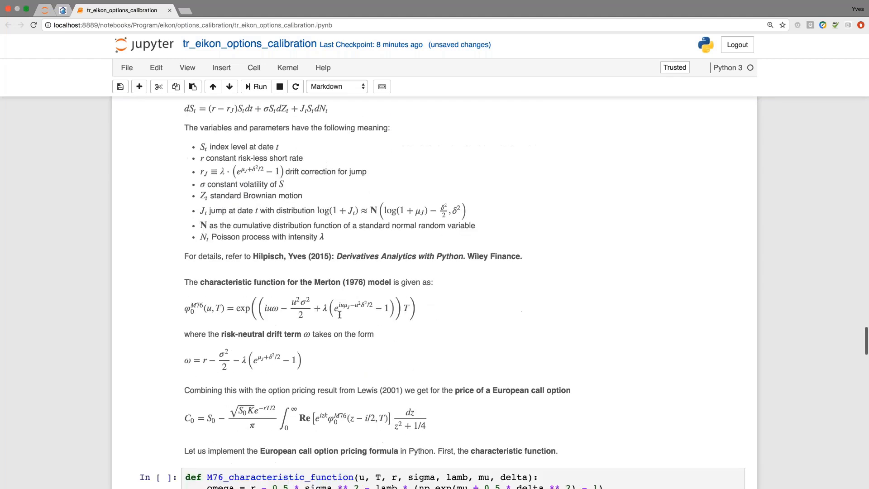
pyautogui.scroll(-3)
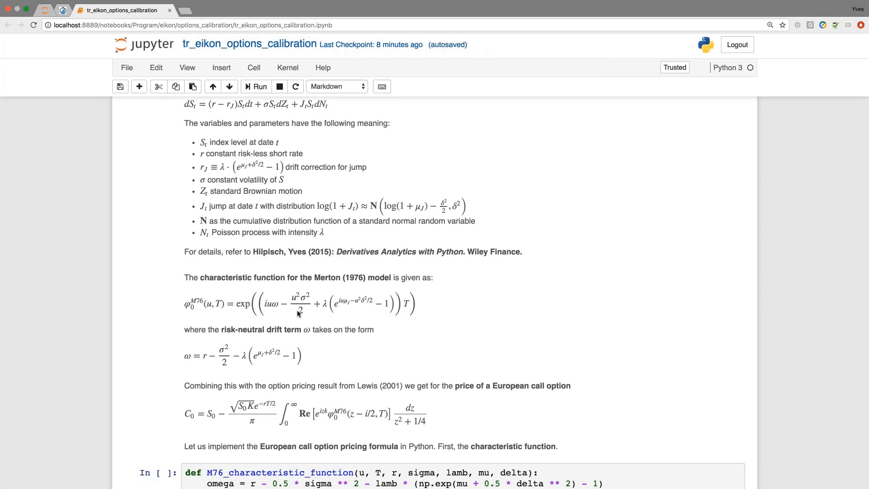
pyautogui.scroll(-3)
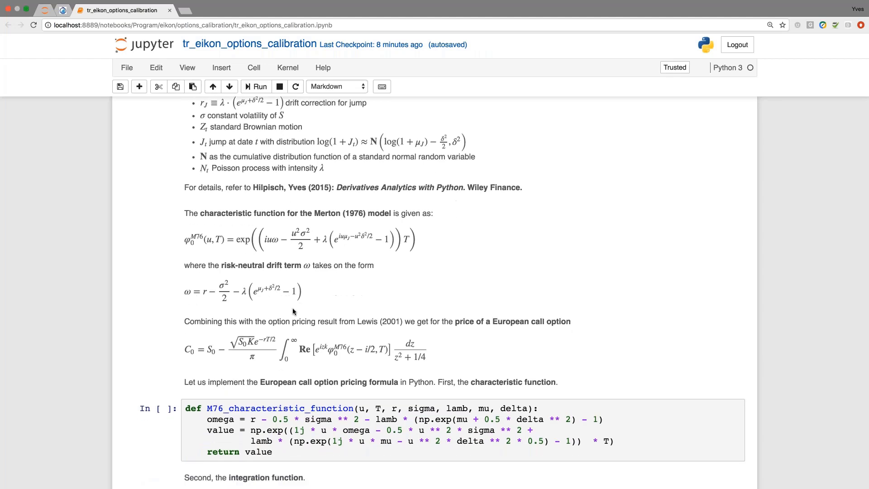
pyautogui.moveTo(284, 303)
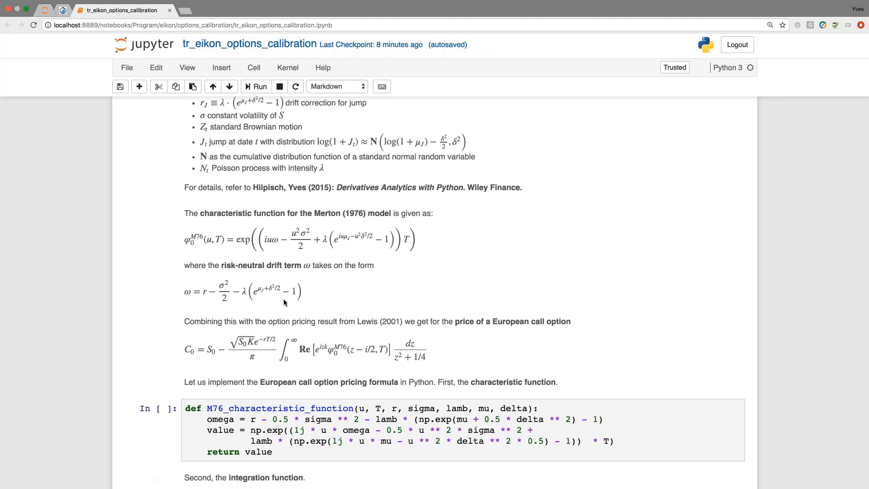
pyautogui.moveTo(288, 318)
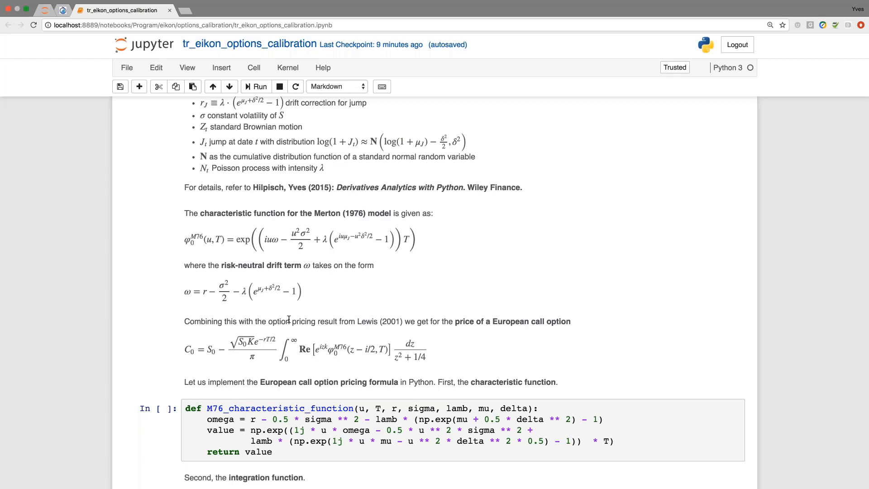
pyautogui.moveTo(294, 352)
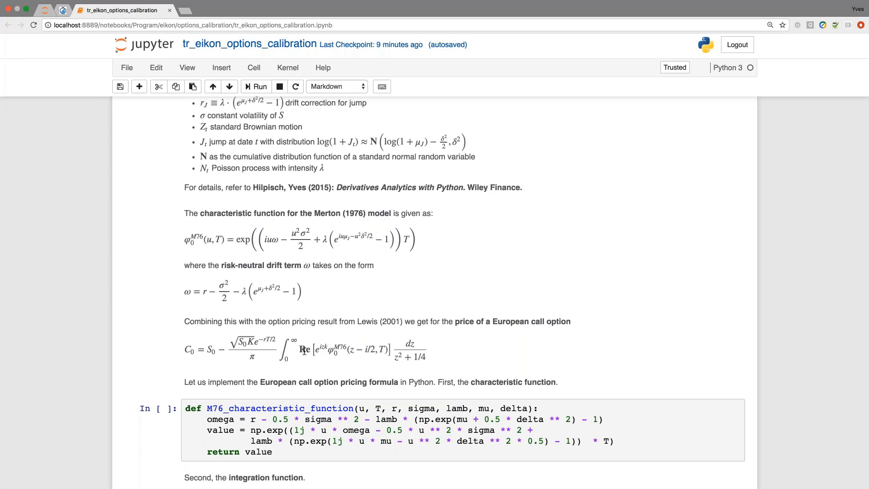
# - Run the M76 characteristic function definition cell
pyautogui.scroll(-3)
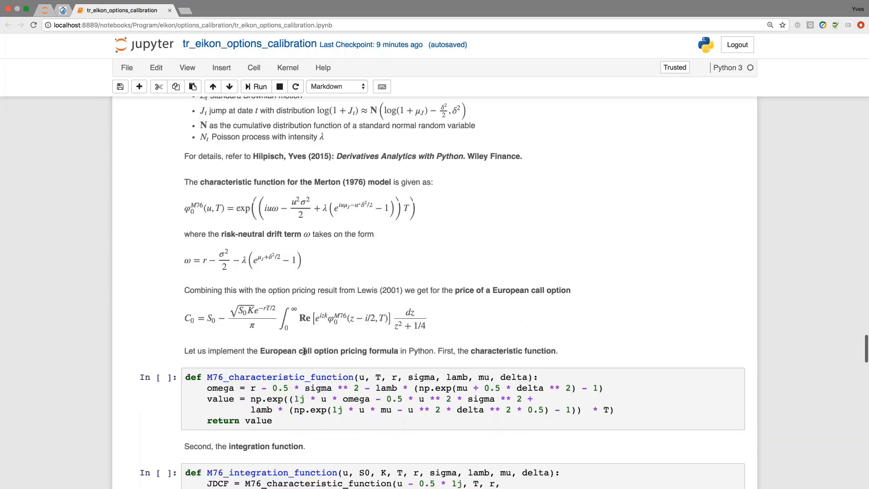
pyautogui.scroll(-3)
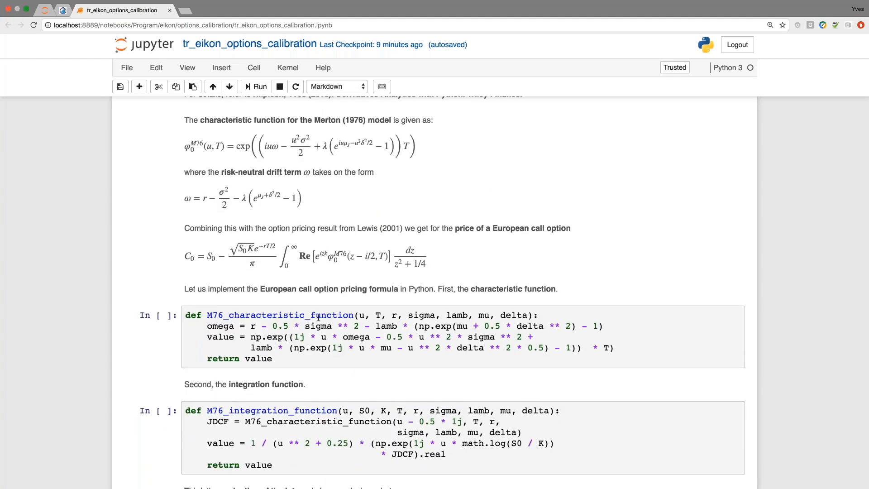
pyautogui.click(319, 315)
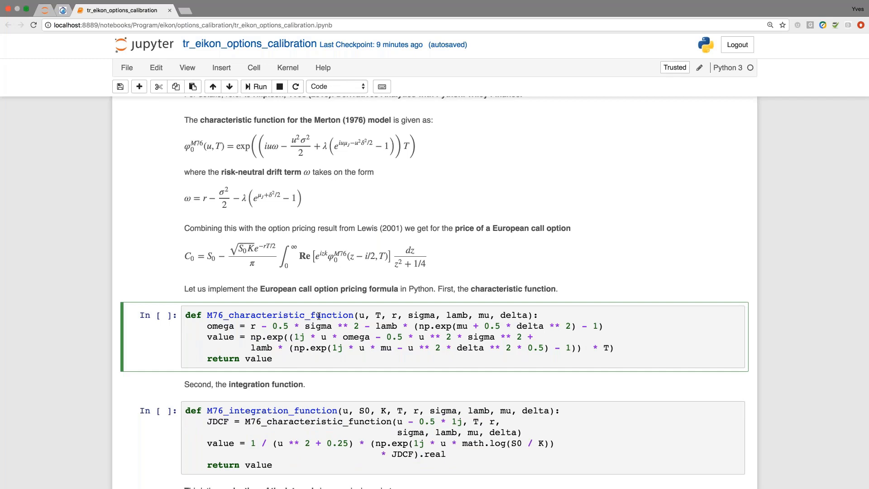
pyautogui.scroll(3)
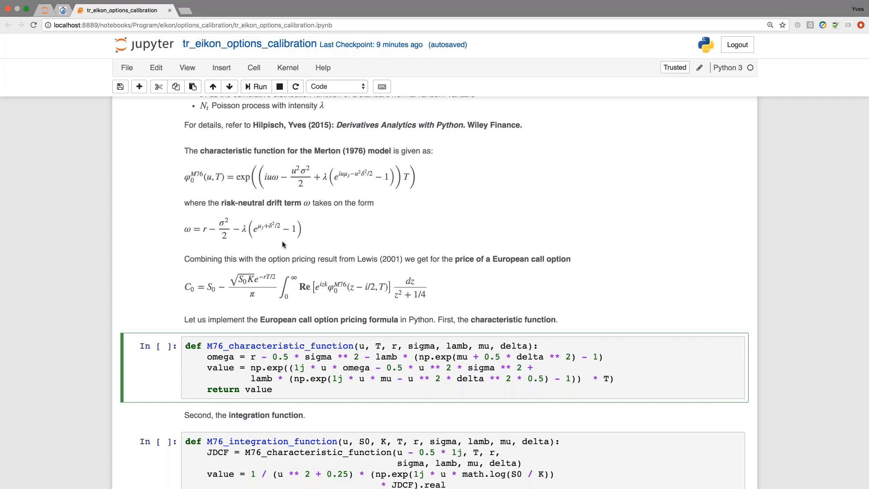
pyautogui.click(327, 346)
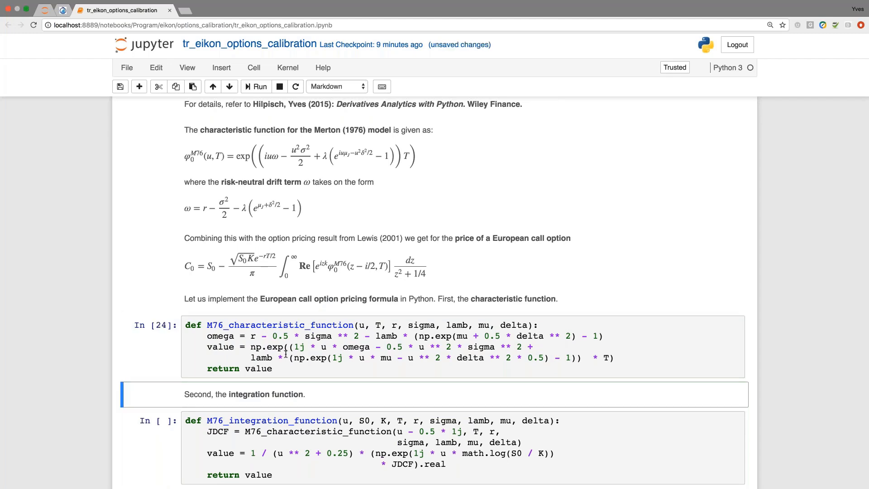
# - Run the integration function and the quadrature call valuation function cells
pyautogui.scroll(-3)
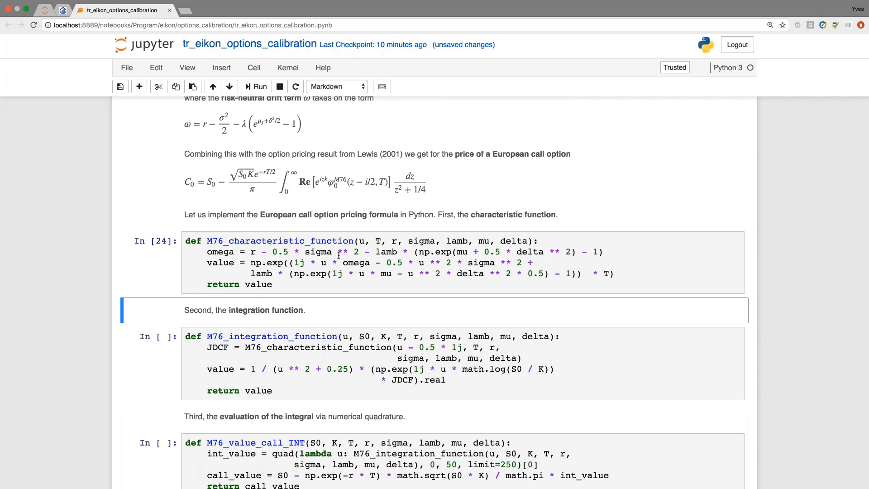
pyautogui.click(255, 87)
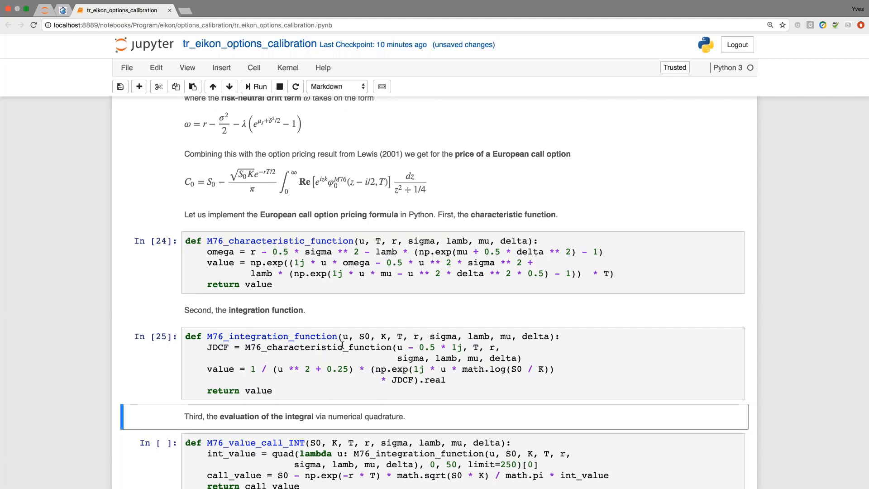
pyautogui.scroll(-3)
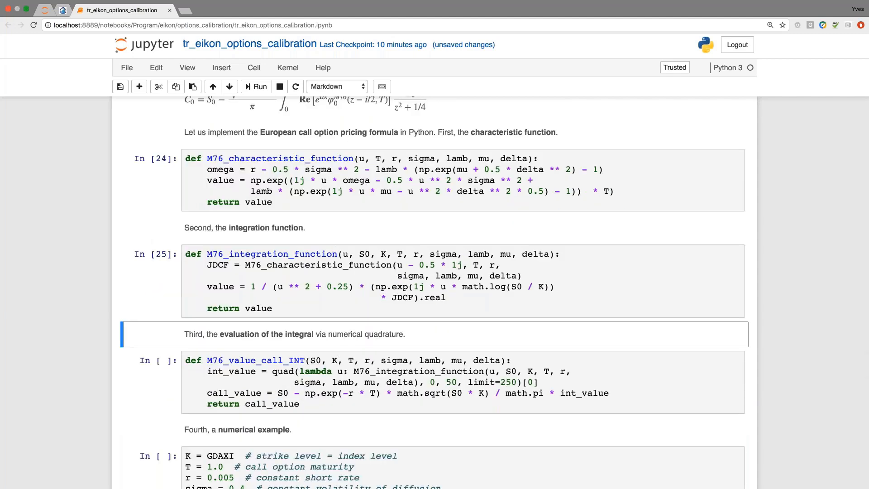
pyautogui.scroll(-3)
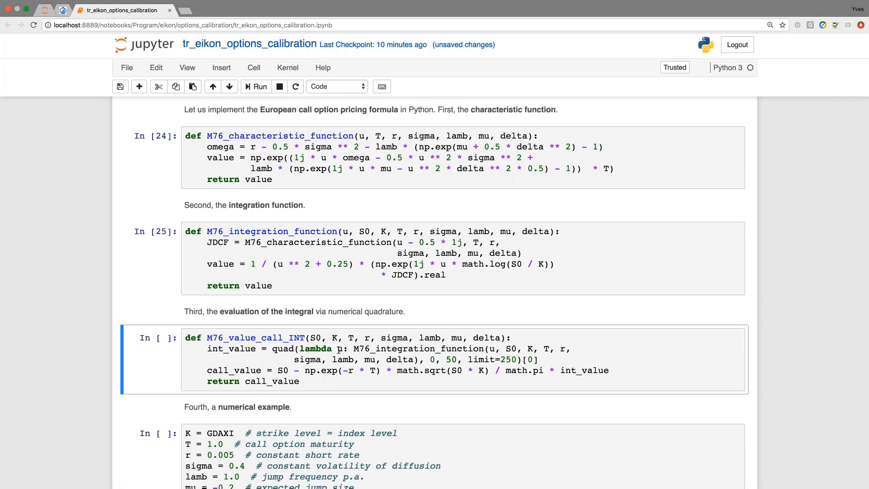
pyautogui.click(257, 87)
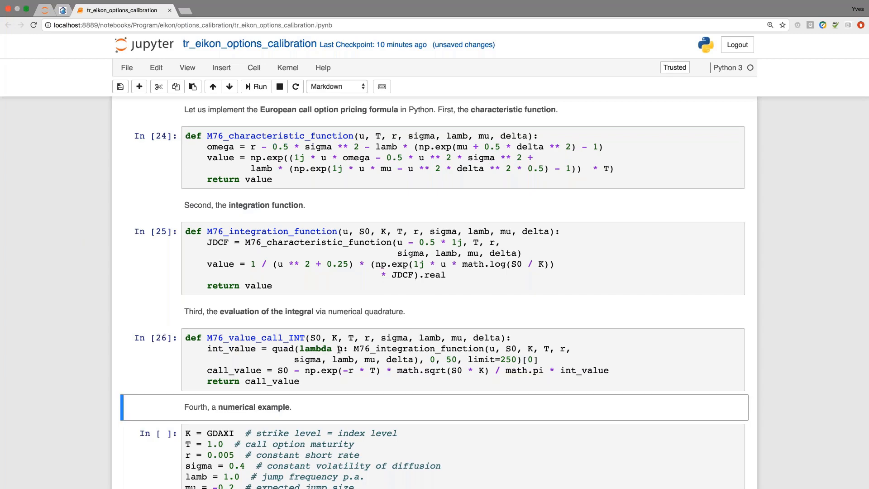
# - Set the numerical example parameters and print the Merton call value of 2265.529
pyautogui.scroll(-3)
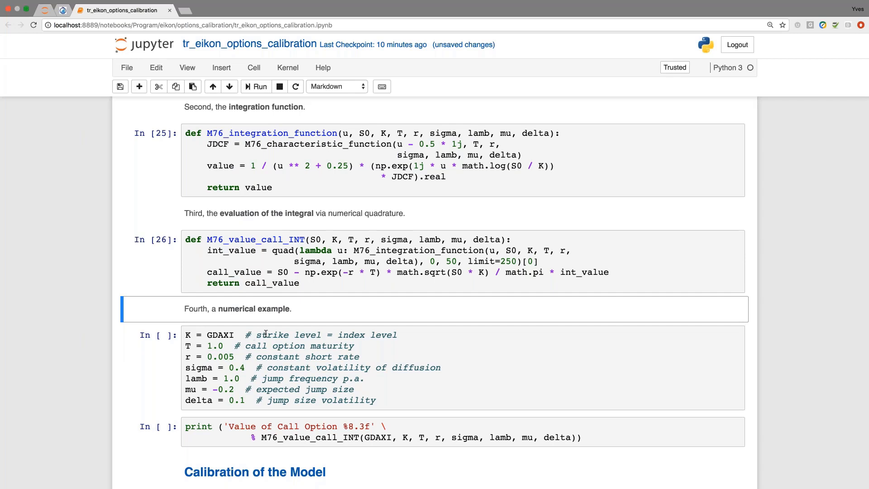
pyautogui.moveTo(349, 335)
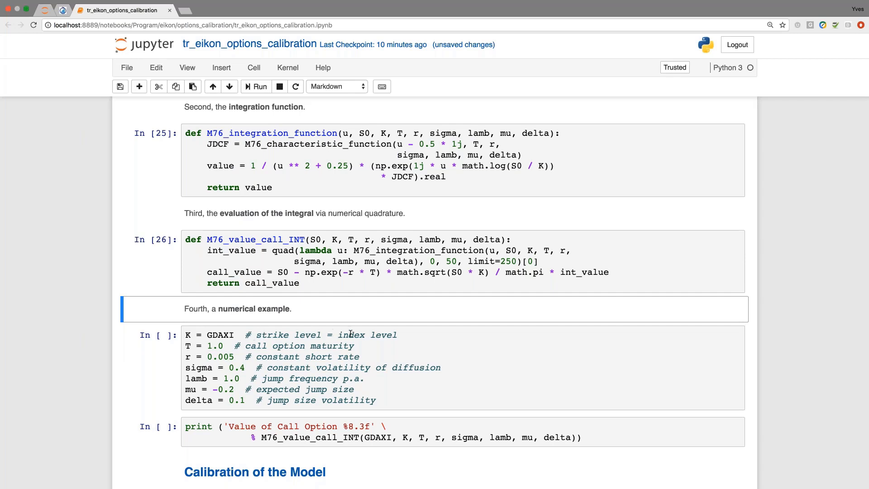
pyautogui.moveTo(289, 347)
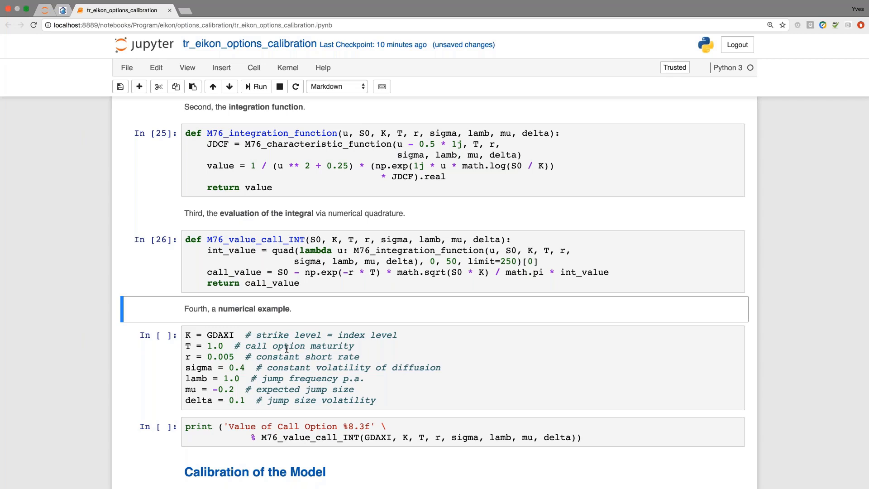
pyautogui.scroll(-3)
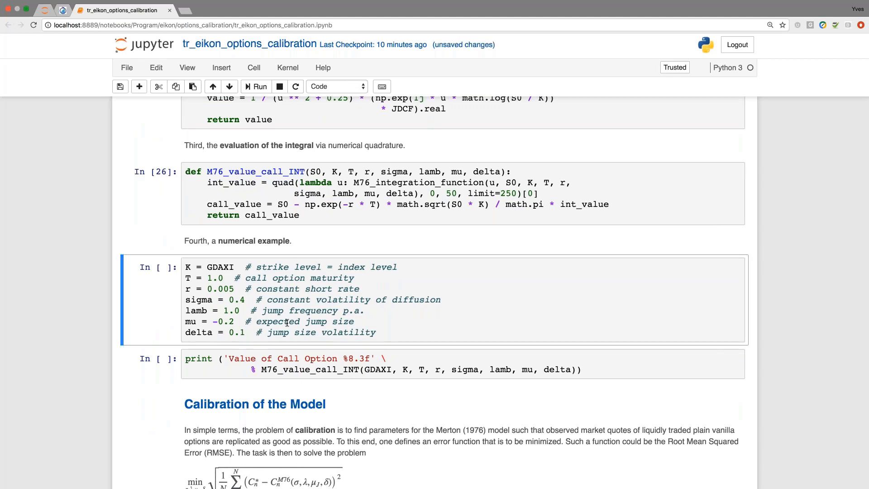
pyautogui.click(255, 87)
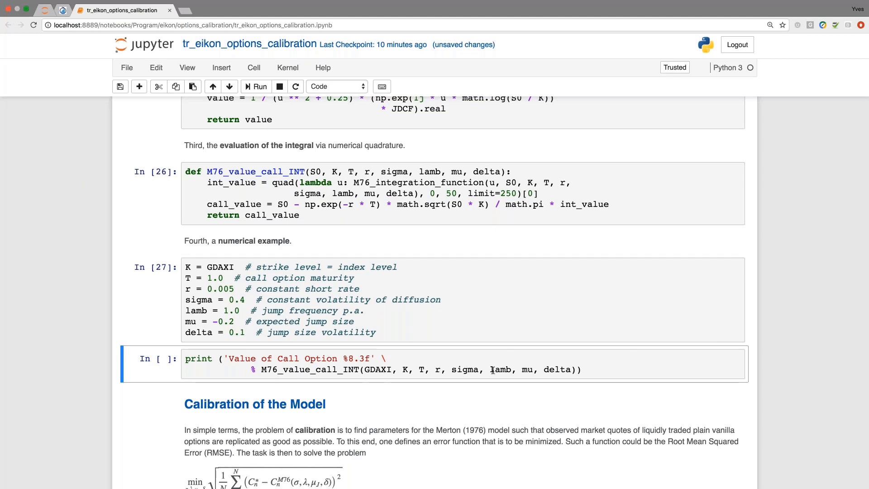
pyautogui.click(253, 87)
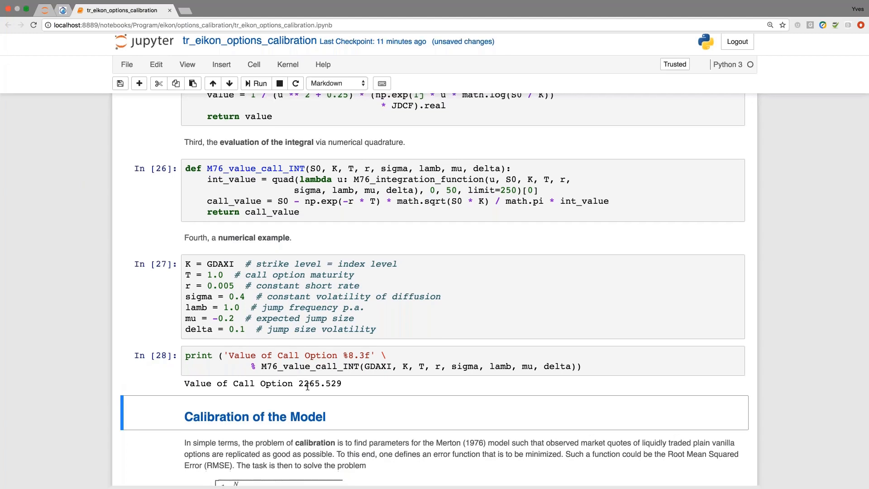
# - Scroll to the Calibration of the Model section with the RMSE M76_error_function cell
pyautogui.scroll(-3)
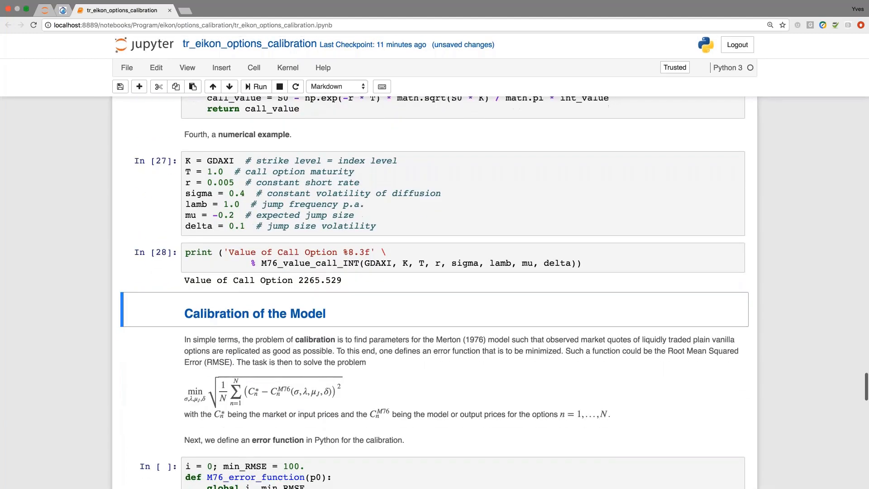
pyautogui.scroll(-3)
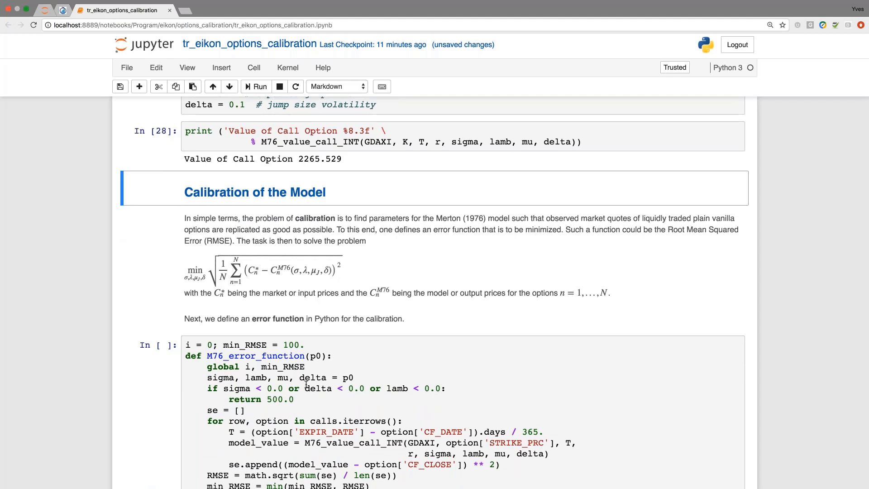
pyautogui.moveTo(274, 280)
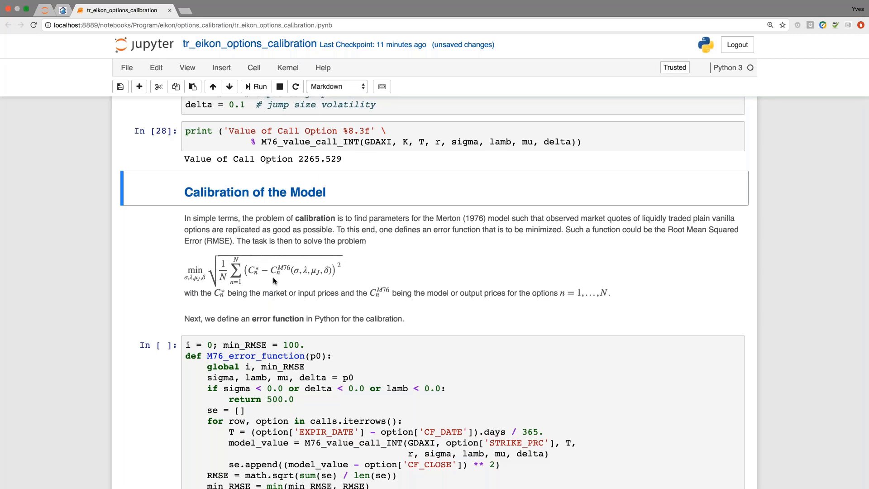
pyautogui.scroll(-3)
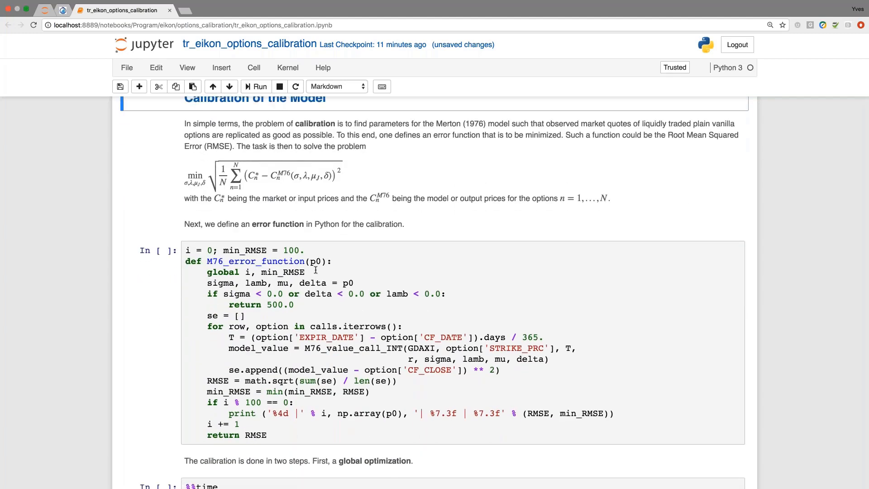
pyautogui.moveTo(323, 337)
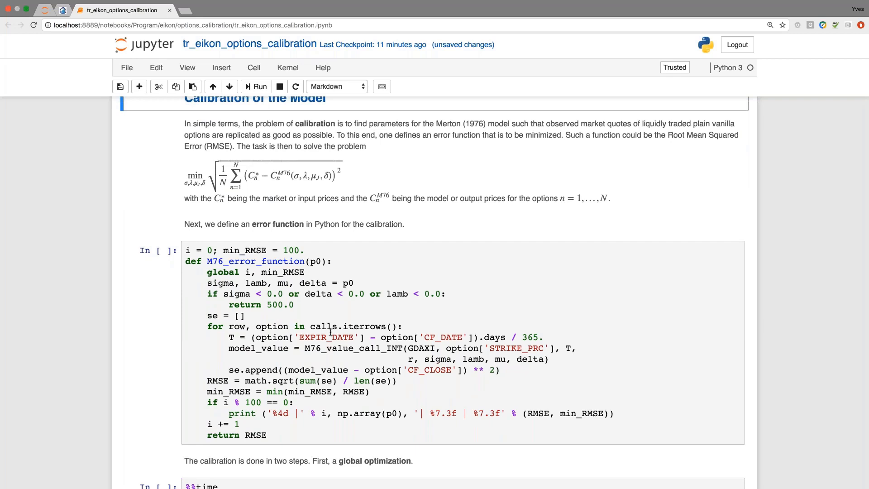
pyautogui.moveTo(320, 337)
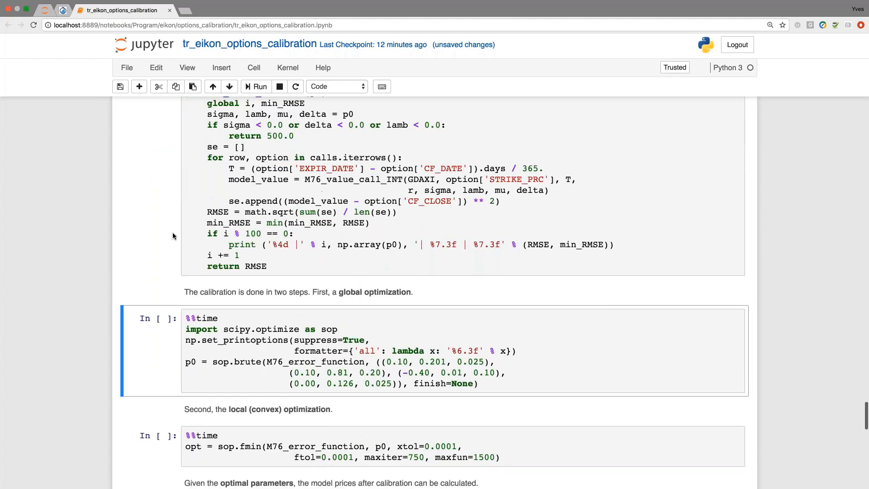
# - Run the %%time sop.brute global optimization, reaching a minimum RMSE of 4.673 in about 43 s
pyautogui.click(252, 87)
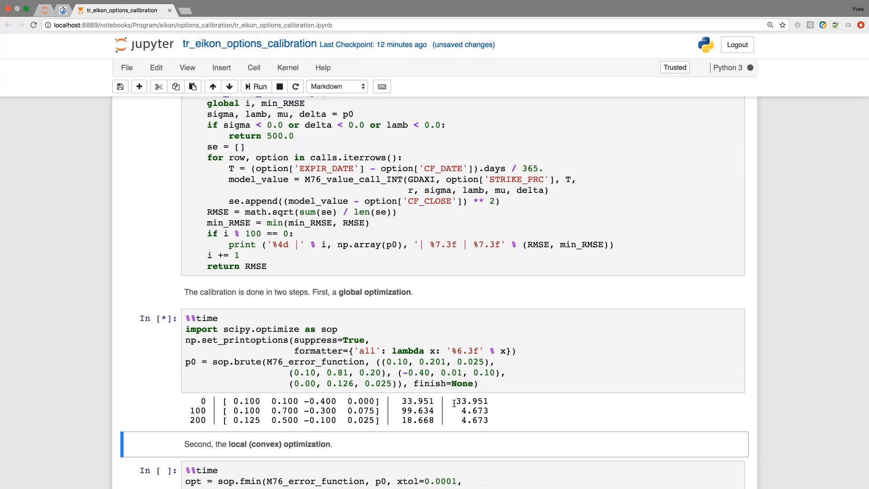
pyautogui.moveTo(469, 421)
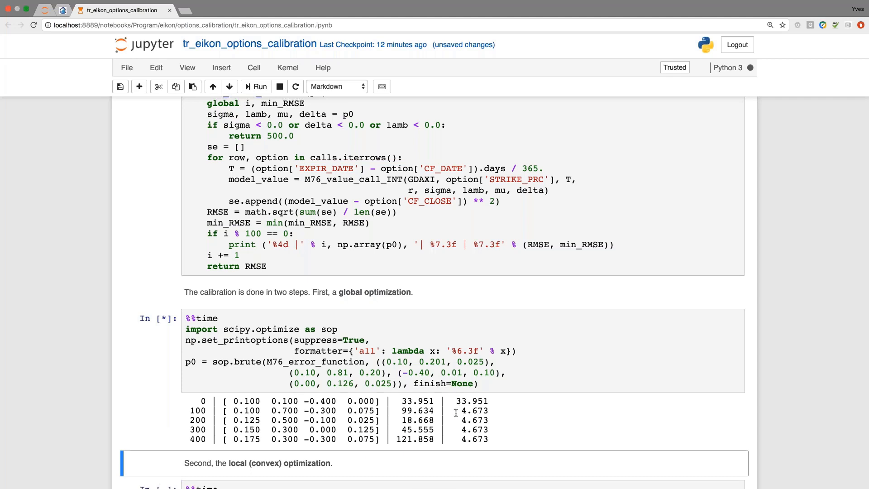
pyautogui.moveTo(415, 439)
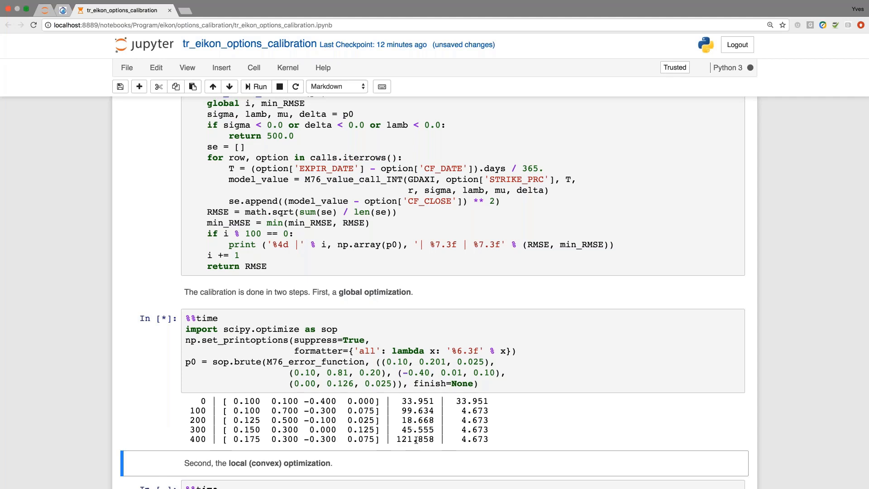
pyautogui.moveTo(464, 440)
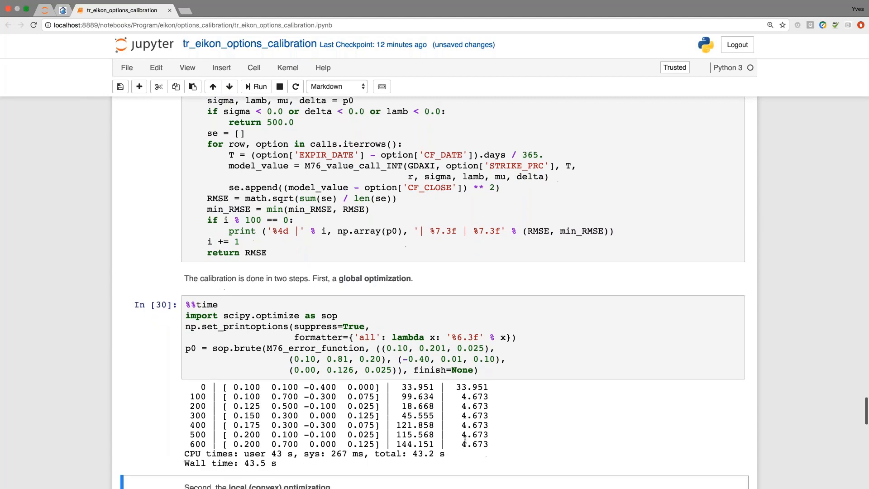
pyautogui.scroll(-3)
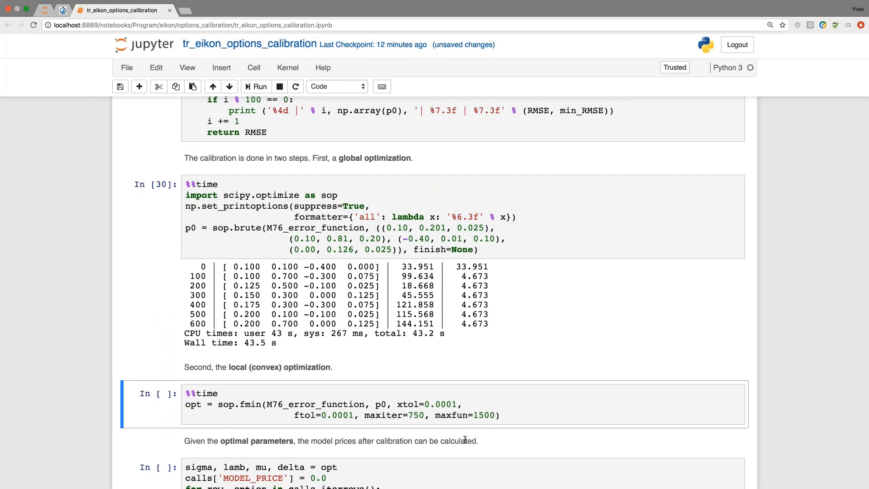
pyautogui.moveTo(459, 439)
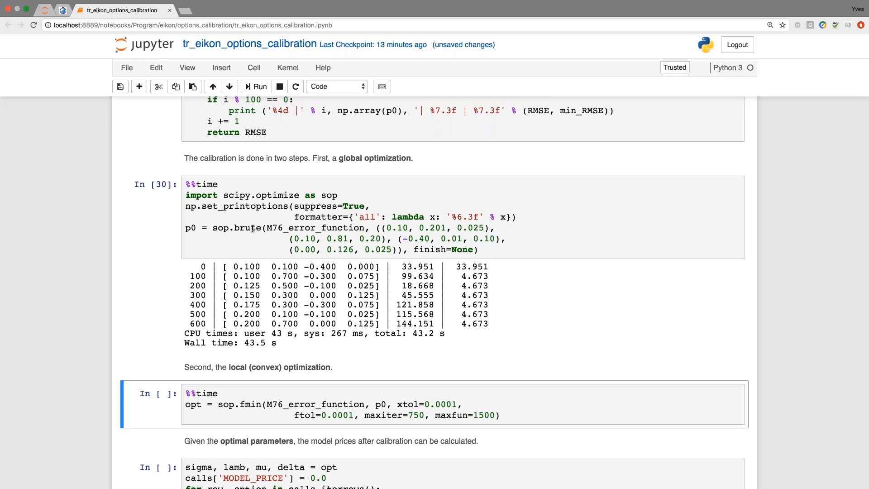
pyautogui.moveTo(337, 239)
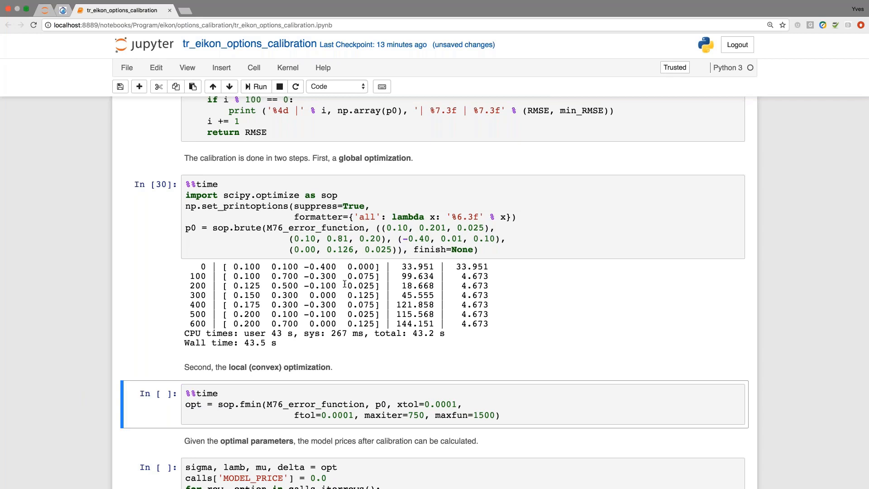
pyautogui.moveTo(333, 398)
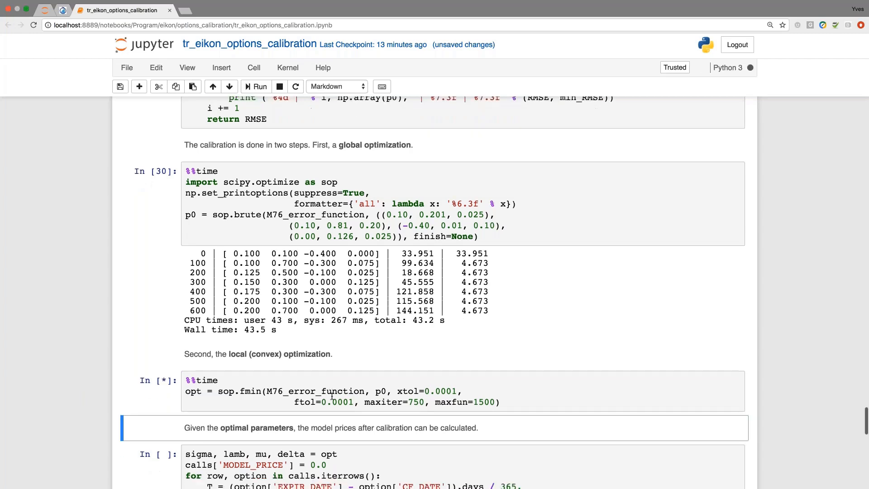
# - Scroll to the local fmin optimization results ending at RMSE 3.120 after 154 iterations
pyautogui.scroll(-3)
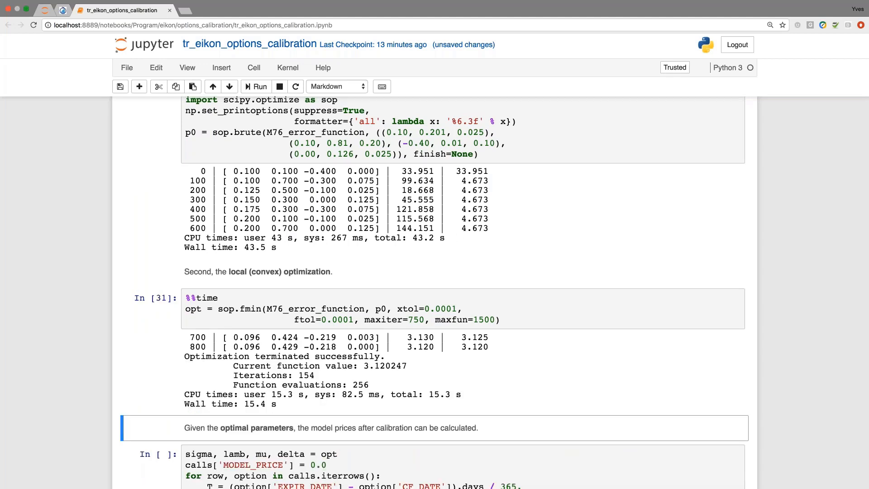
pyautogui.moveTo(253, 397)
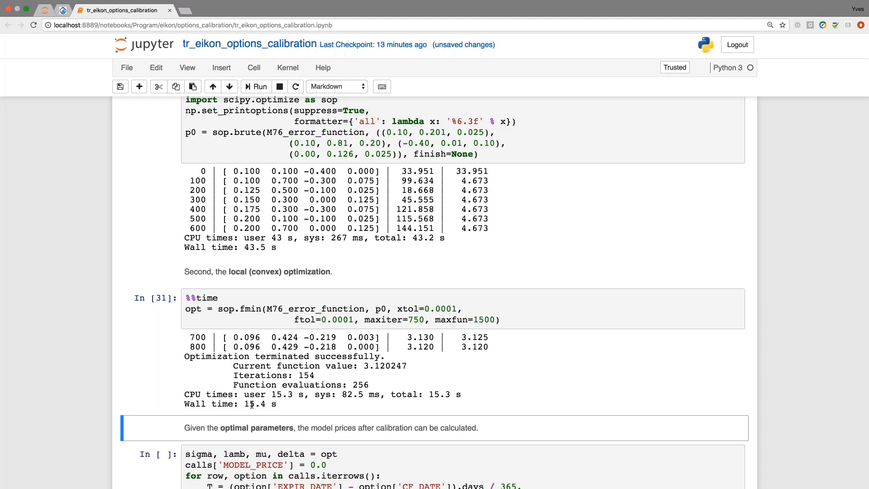
pyautogui.moveTo(310, 378)
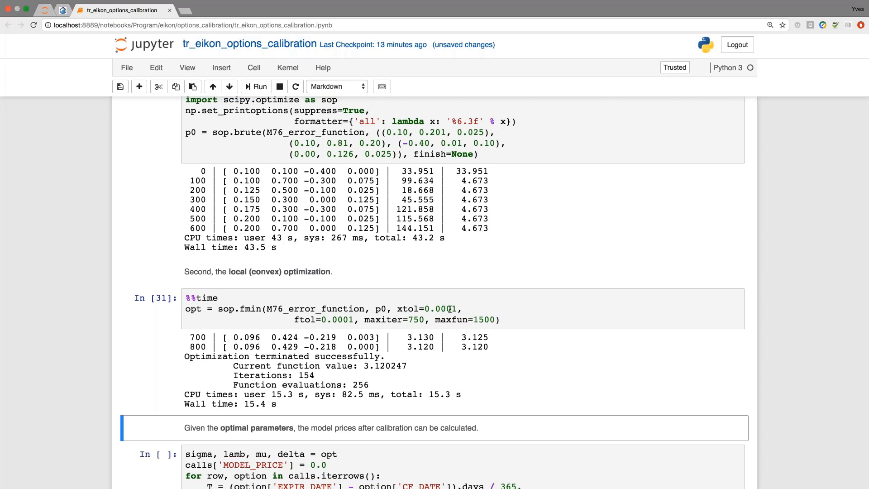
# - Set xtol and ftol to 0.00001 in the fmin call and rerun, reaching RMSE 1.772 at the iteration limit
pyautogui.click(452, 309)
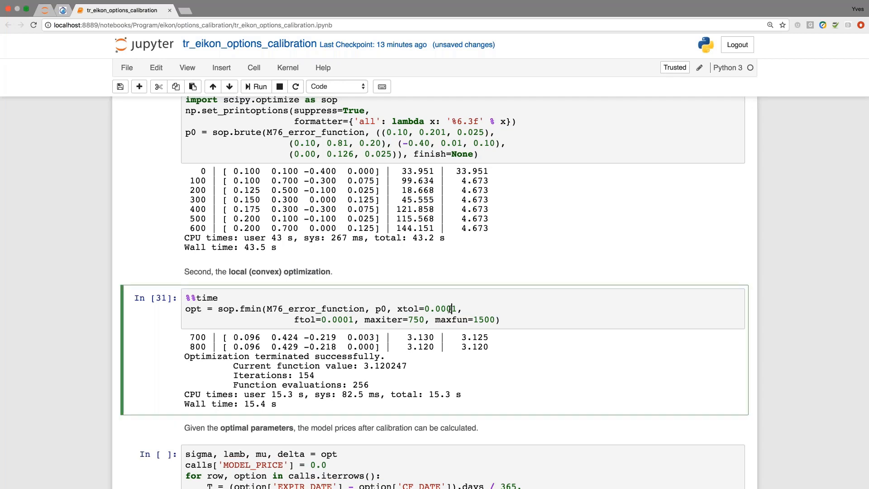
pyautogui.write('0')
pyautogui.click(342, 318)
pyautogui.write('0')
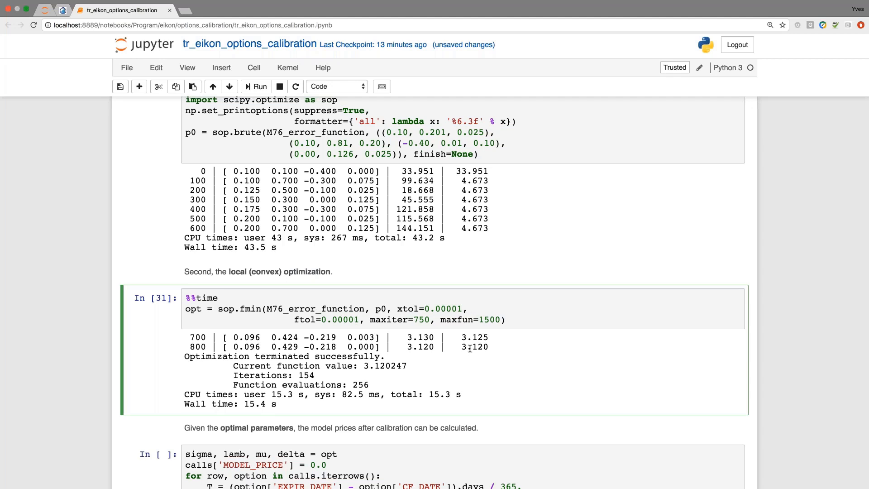
pyautogui.click(354, 319)
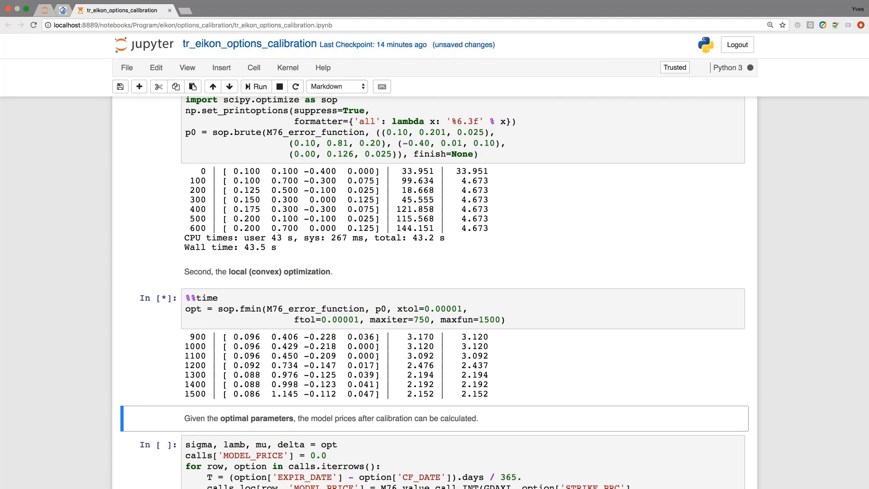
pyautogui.scroll(-3)
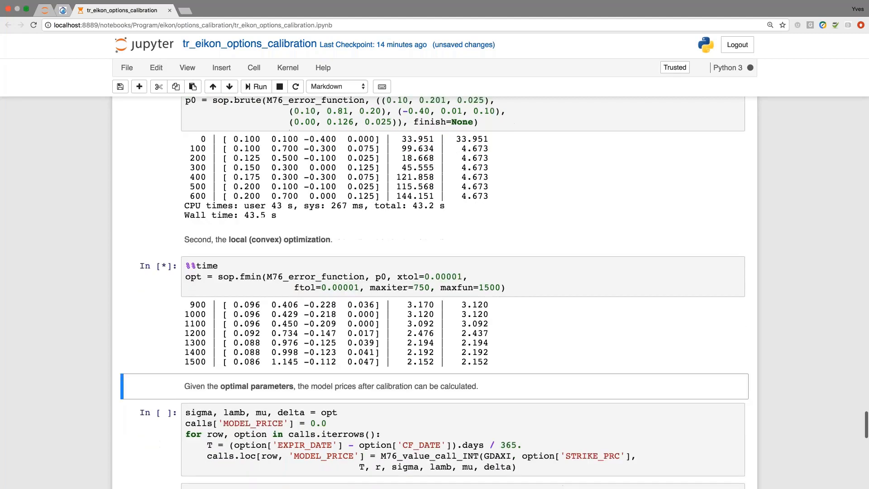
pyautogui.scroll(-3)
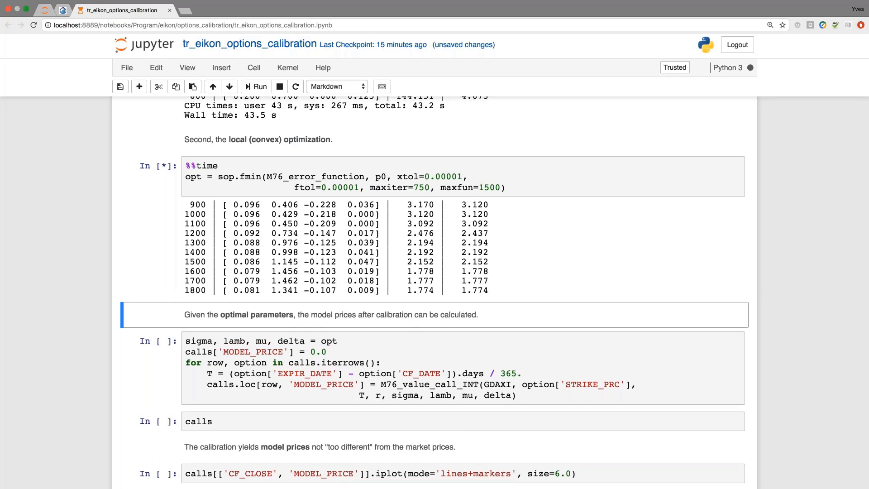
pyautogui.moveTo(423, 294)
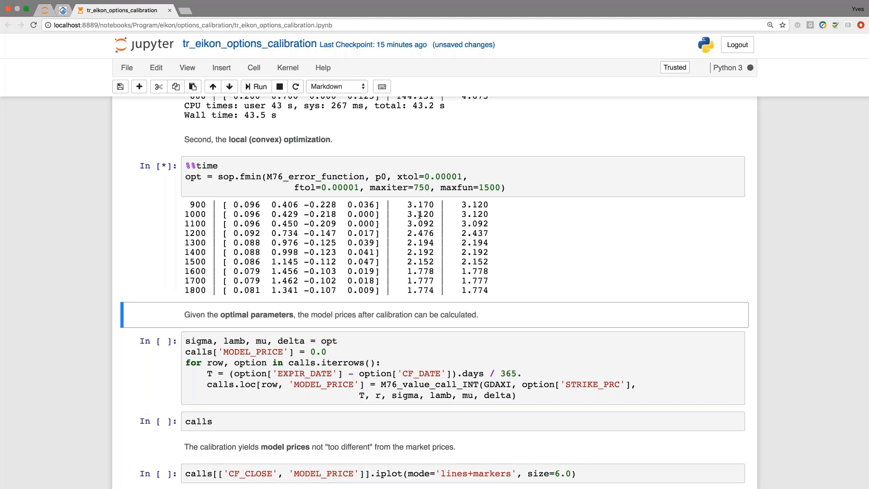
pyautogui.doubleClick(422, 214)
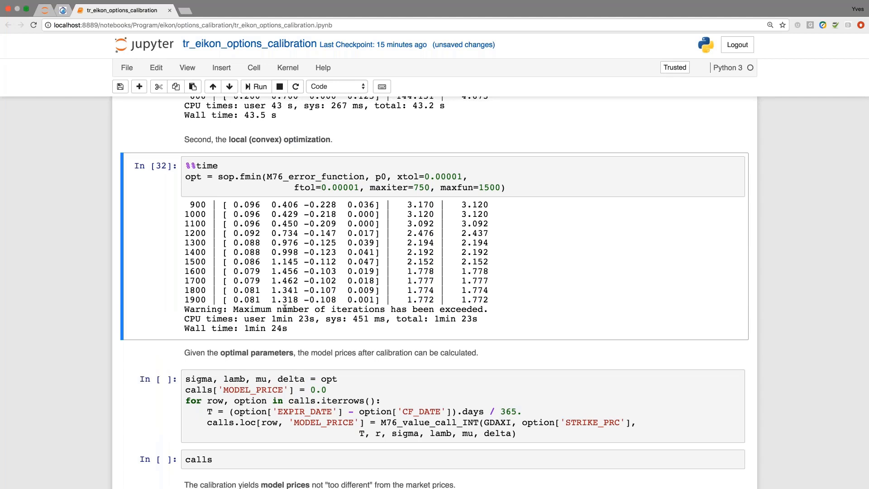
pyautogui.moveTo(239, 360)
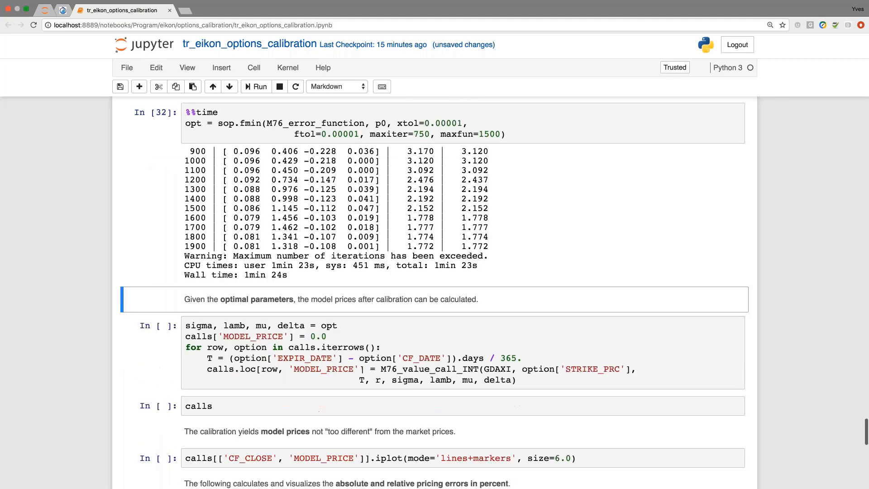
# - Fill a MODEL_PRICE column from the optimal parameters and scroll through the calls table
pyautogui.scroll(-3)
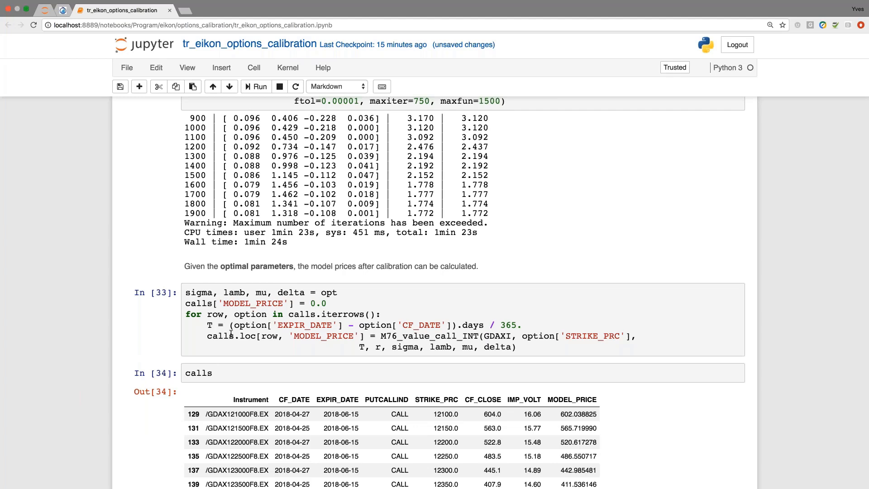
pyautogui.scroll(-3)
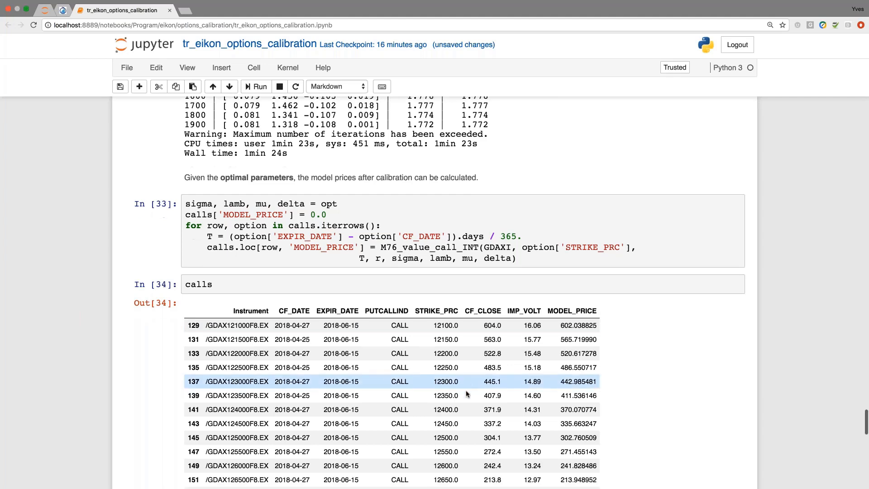
pyautogui.scroll(-3)
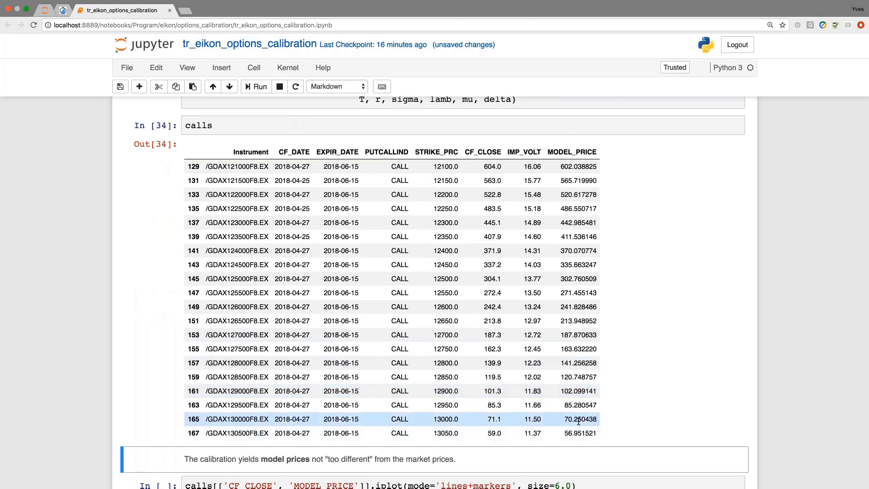
pyautogui.scroll(-3)
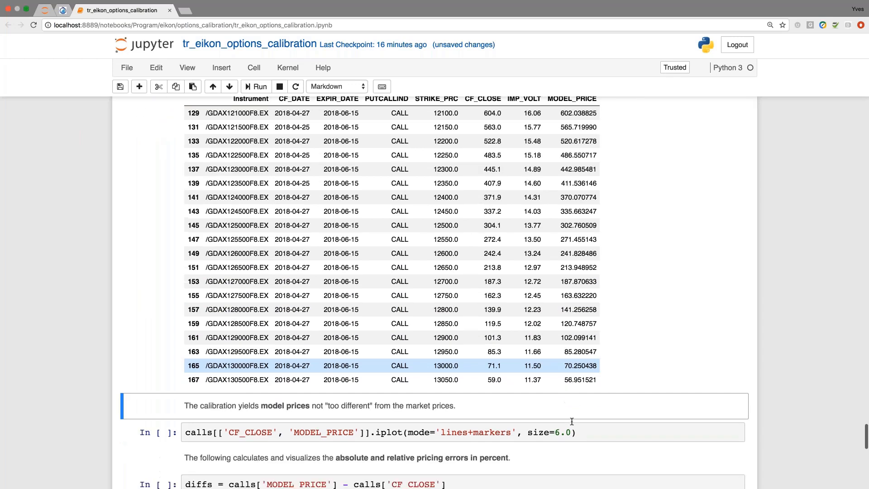
pyautogui.scroll(-3)
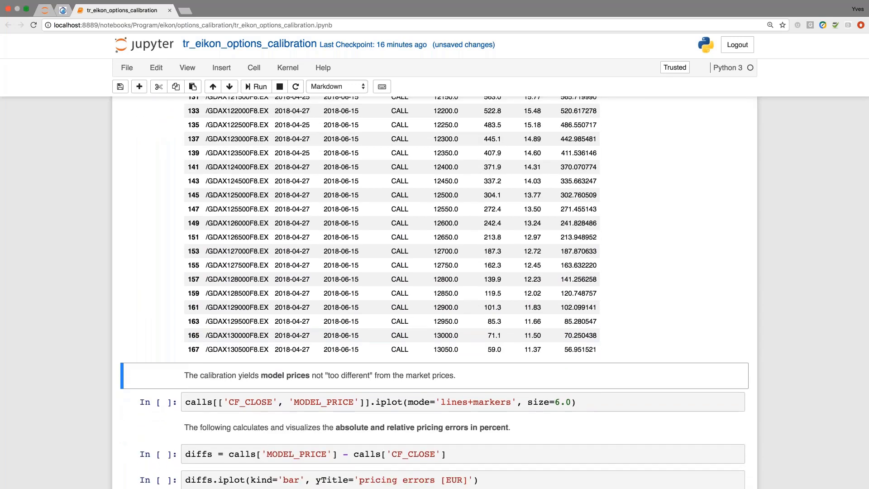
pyautogui.scroll(-3)
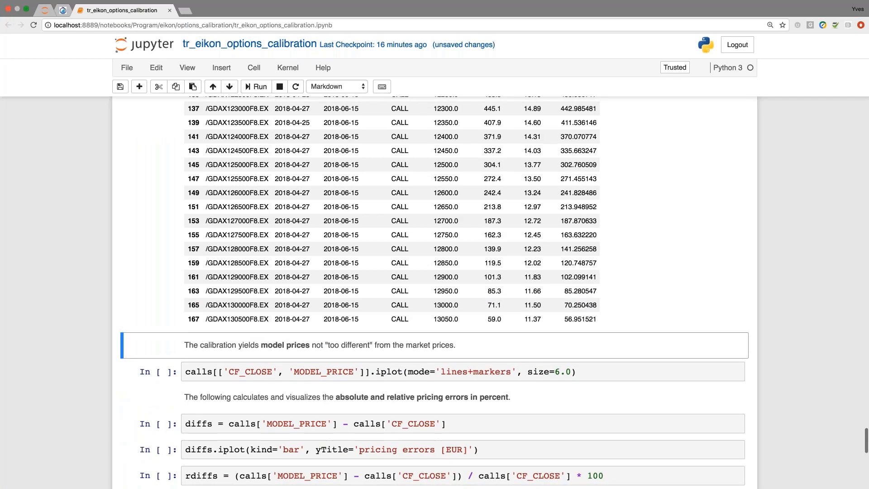
# - Plot CF_CLOSE against MODEL_PRICE by strike and zoom into indices 135-145 to compare
pyautogui.click(255, 87)
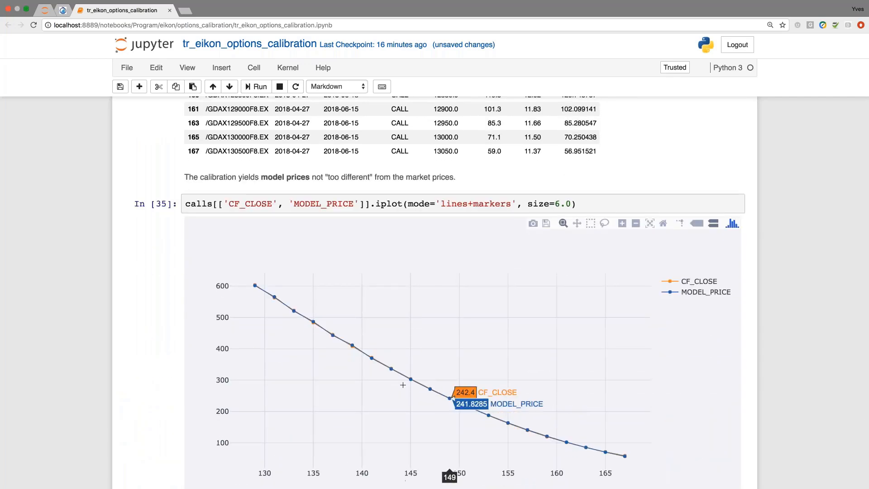
pyautogui.moveTo(395, 380)
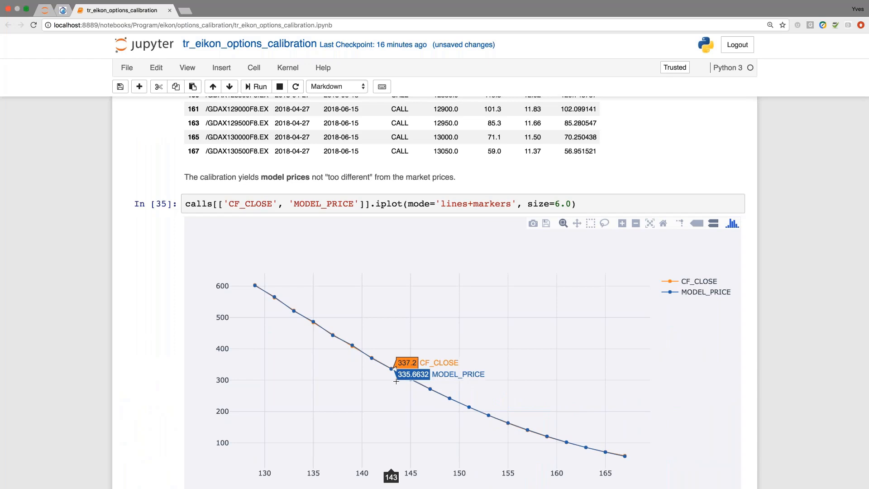
pyautogui.moveTo(346, 348)
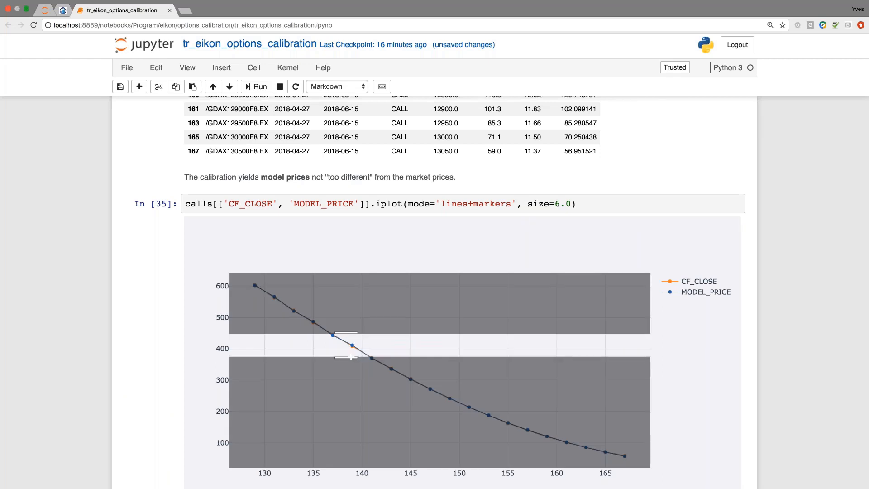
pyautogui.moveTo(342, 332); pyautogui.dragTo(352, 357)
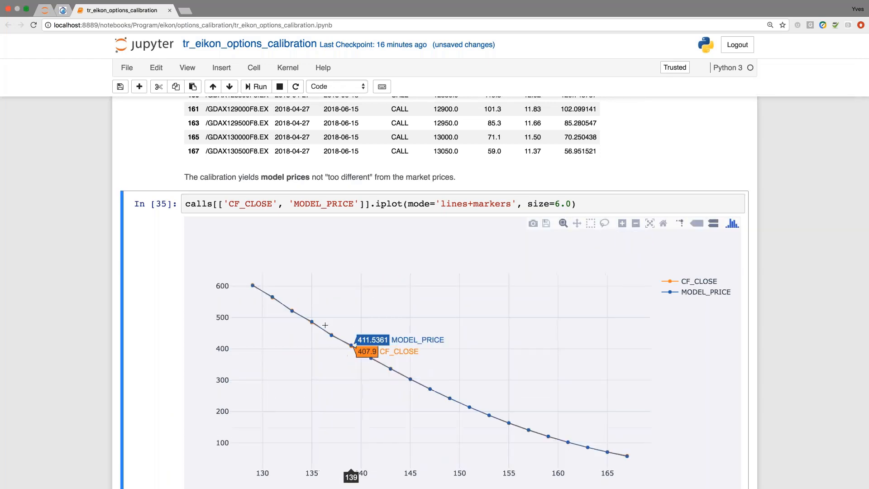
pyautogui.moveTo(306, 311); pyautogui.dragTo(407, 379)
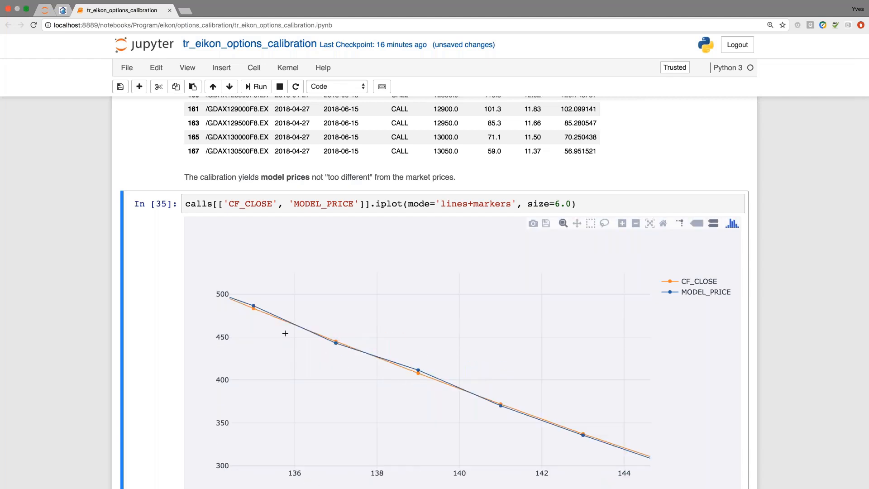
pyautogui.moveTo(253, 306)
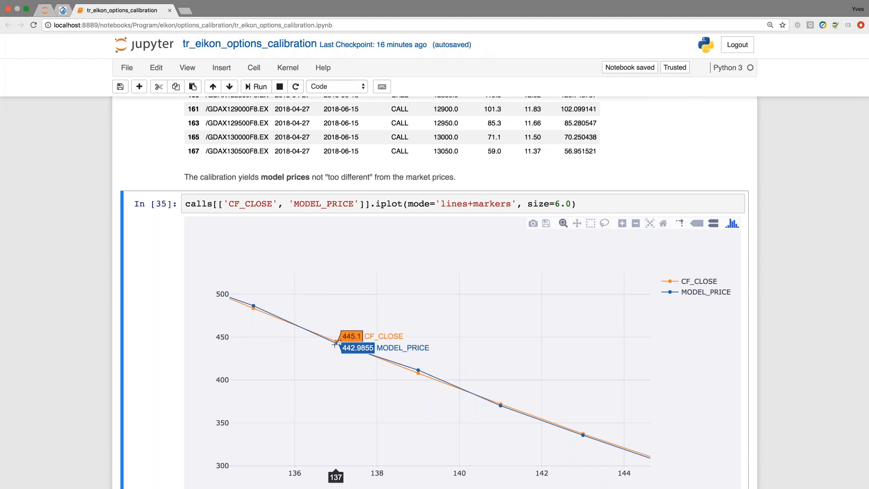
pyautogui.moveTo(421, 375)
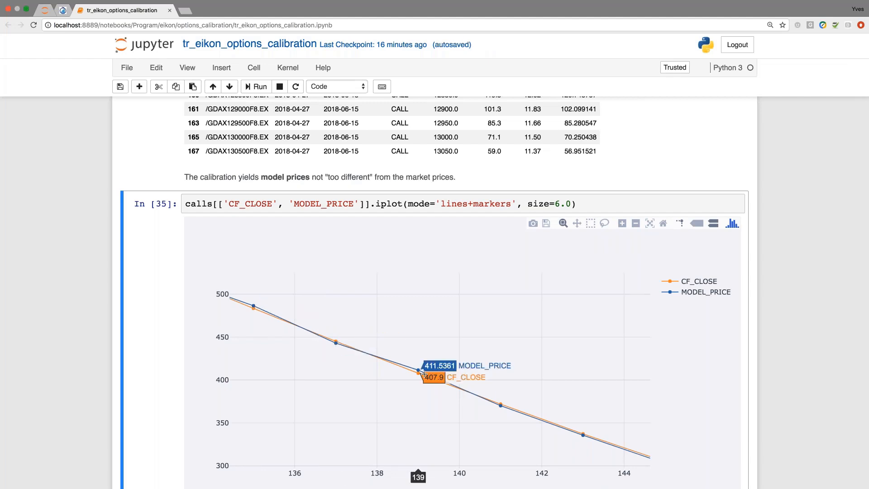
pyautogui.moveTo(646, 235)
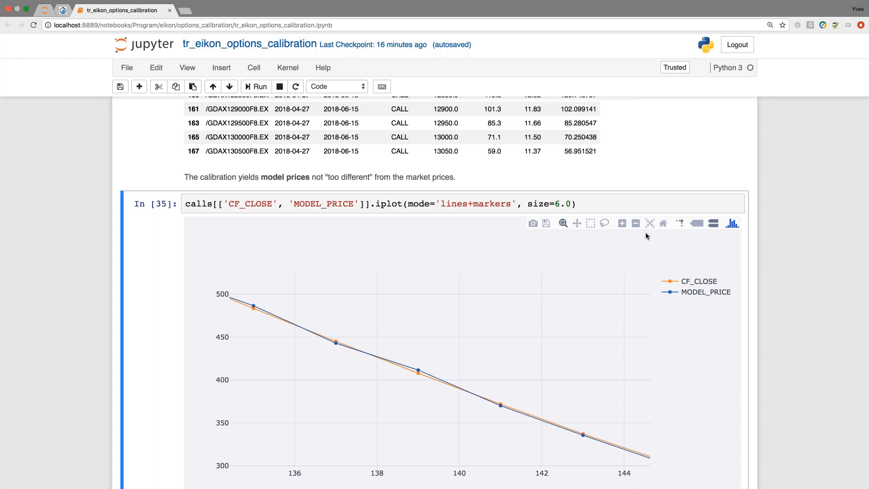
pyautogui.scroll(-3)
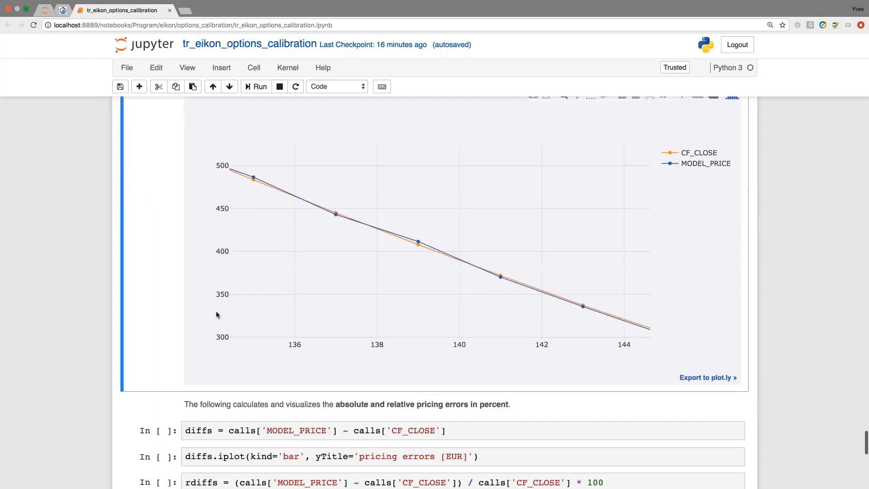
pyautogui.scroll(-3)
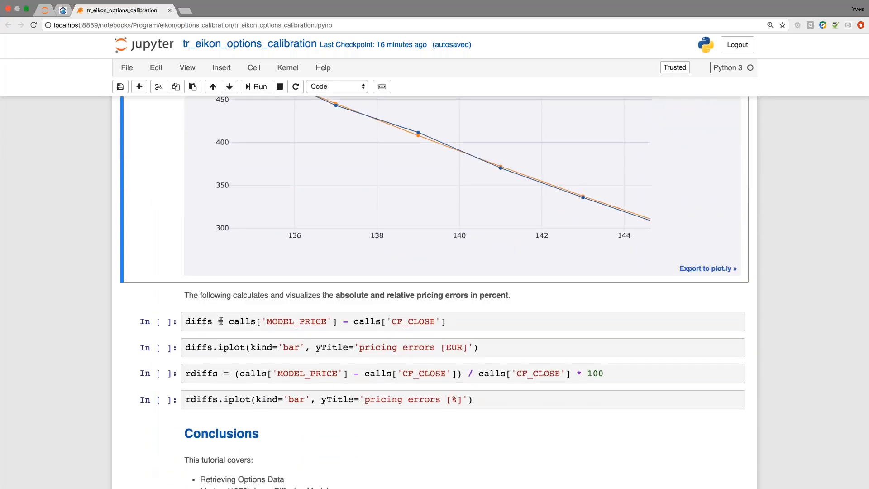
# - Run the absolute pricing-error cell to get the EUR error bar chart
pyautogui.click(233, 322)
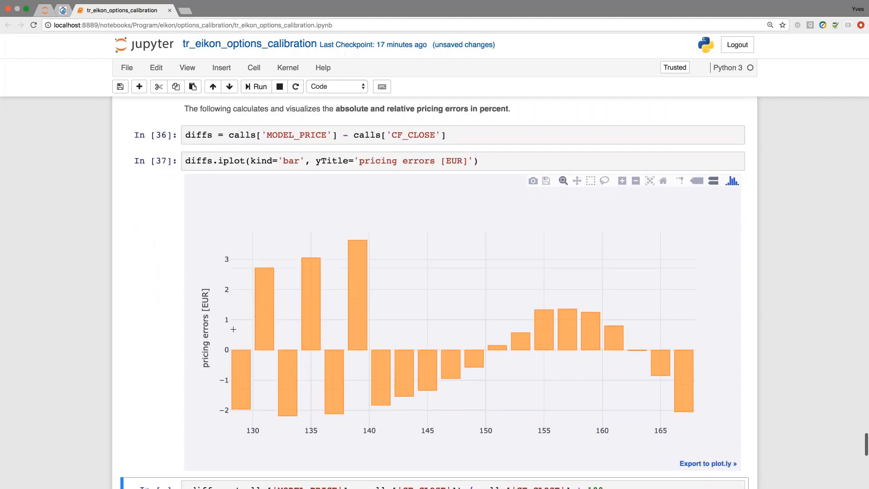
pyautogui.moveTo(237, 394)
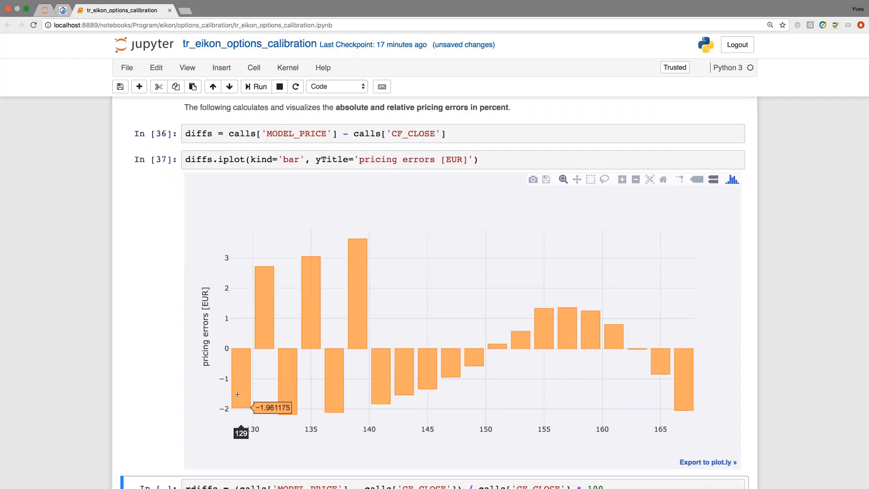
pyautogui.moveTo(237, 401)
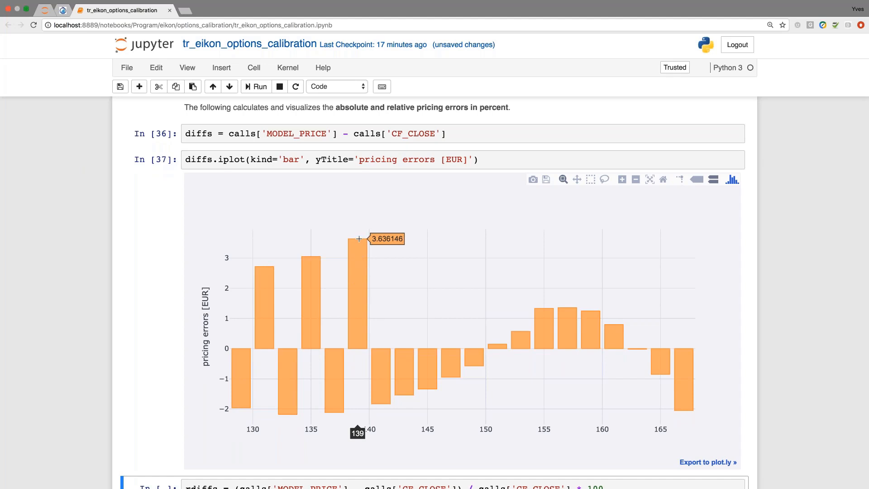
pyautogui.moveTo(285, 332)
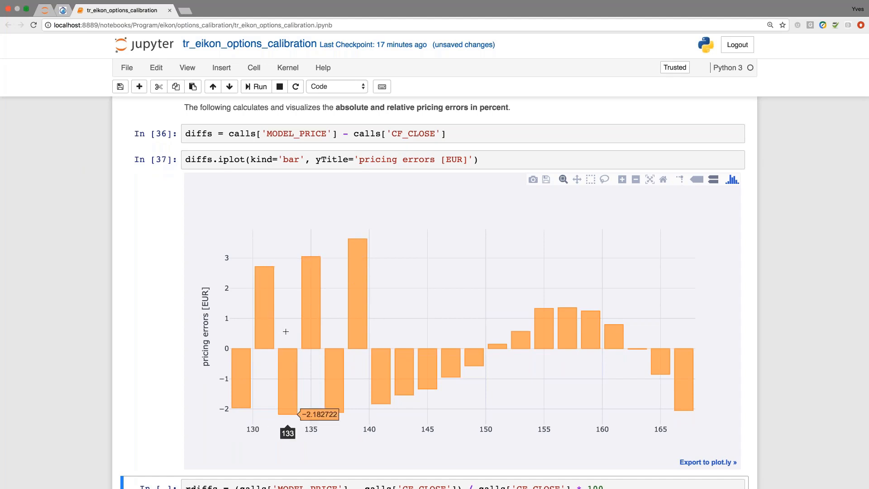
pyautogui.moveTo(288, 333)
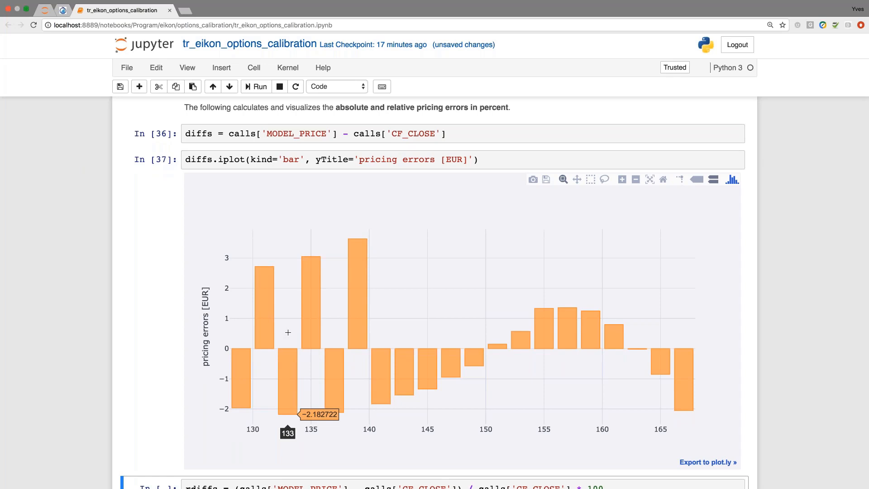
pyautogui.scroll(-3)
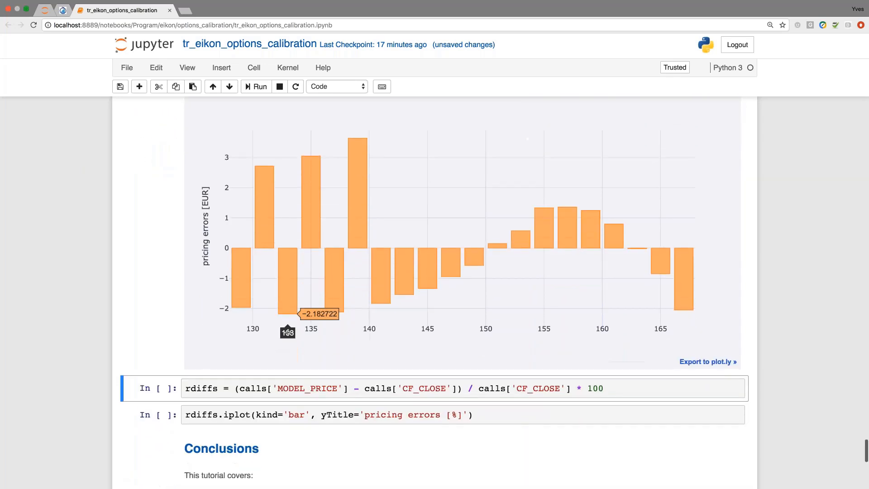
pyautogui.scroll(-3)
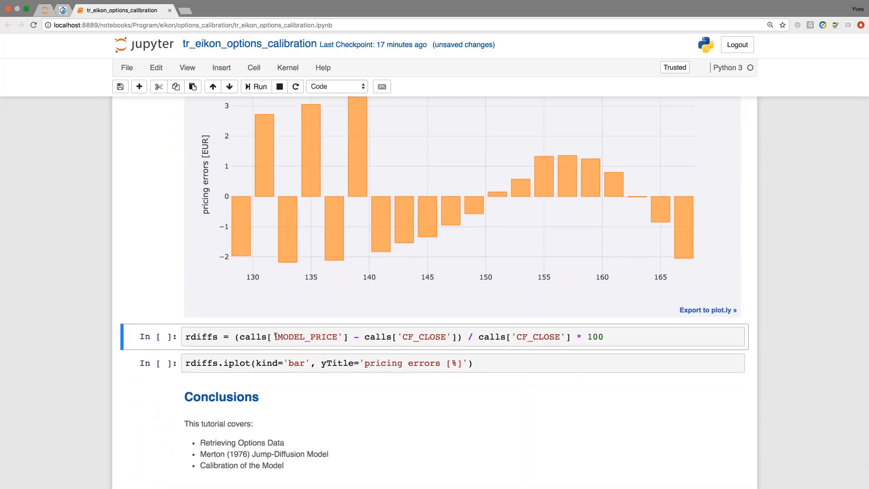
# - Compute rdiffs, the relative pricing errors in percent, as In [38]
pyautogui.click(275, 336)
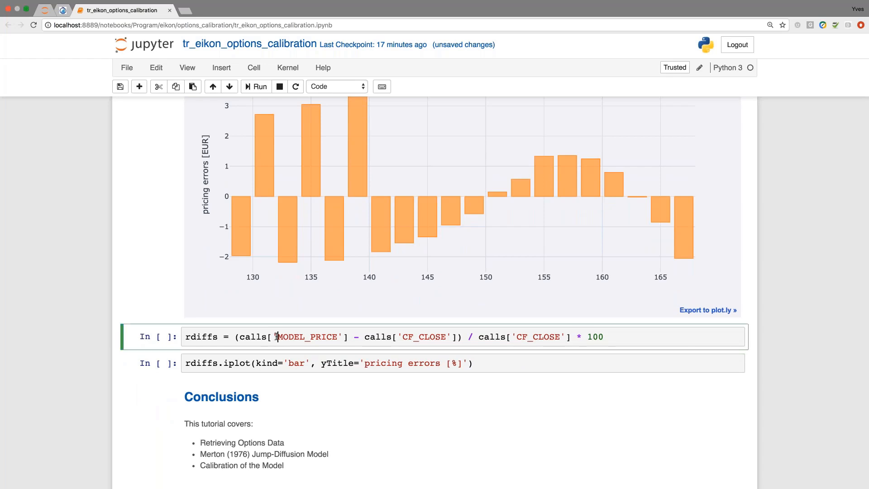
pyautogui.click(255, 87)
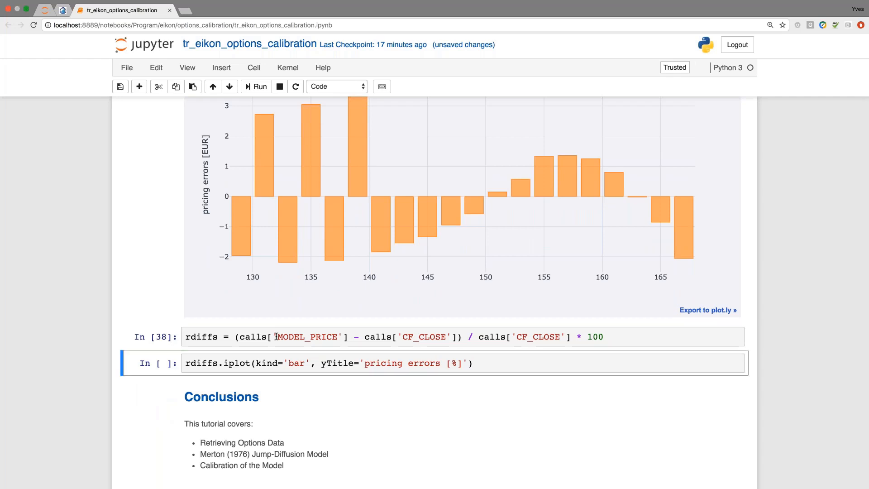
# - Draw the rdiffs bar chart of percentage pricing errors, largest about -3.47% at strike 167
pyautogui.click(256, 87)
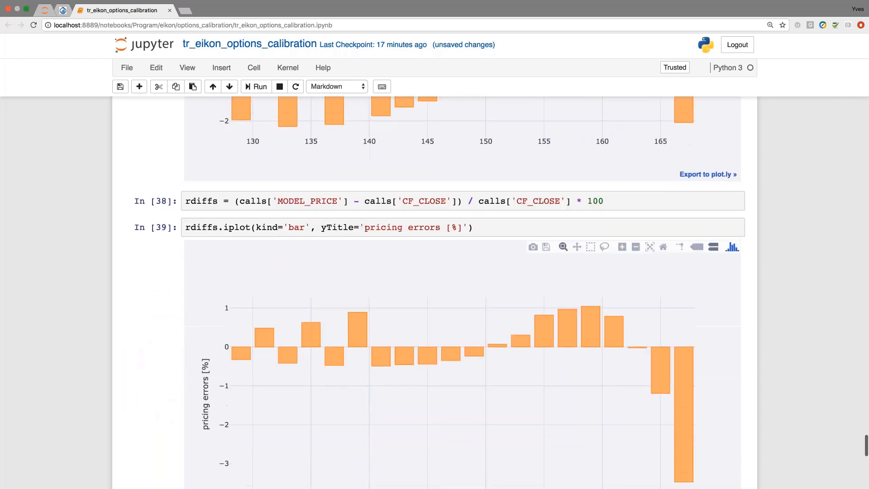
pyautogui.scroll(-3)
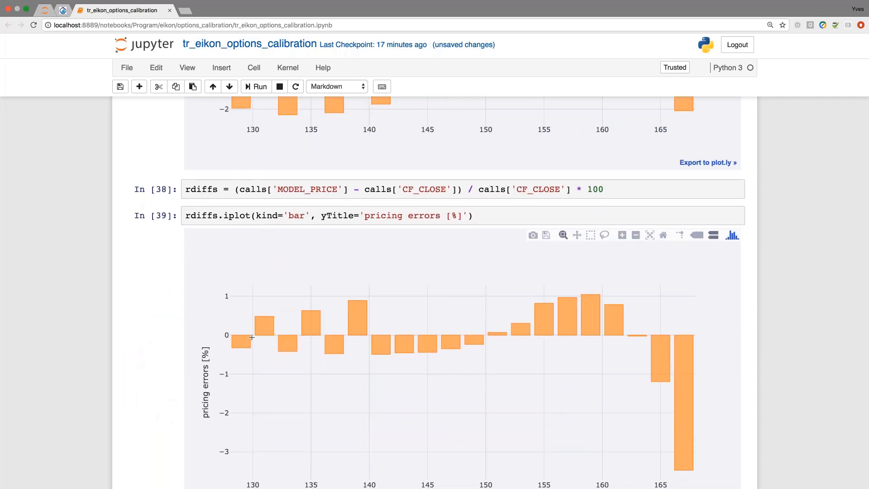
pyautogui.moveTo(242, 351)
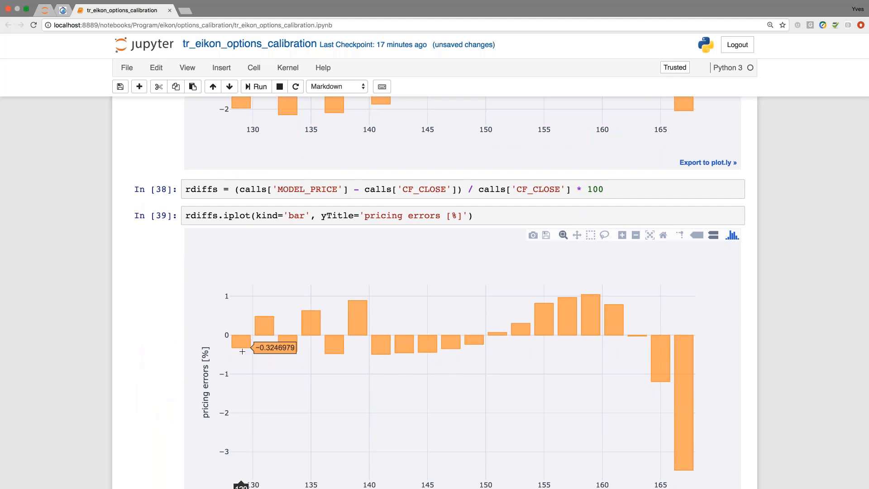
pyautogui.moveTo(666, 383)
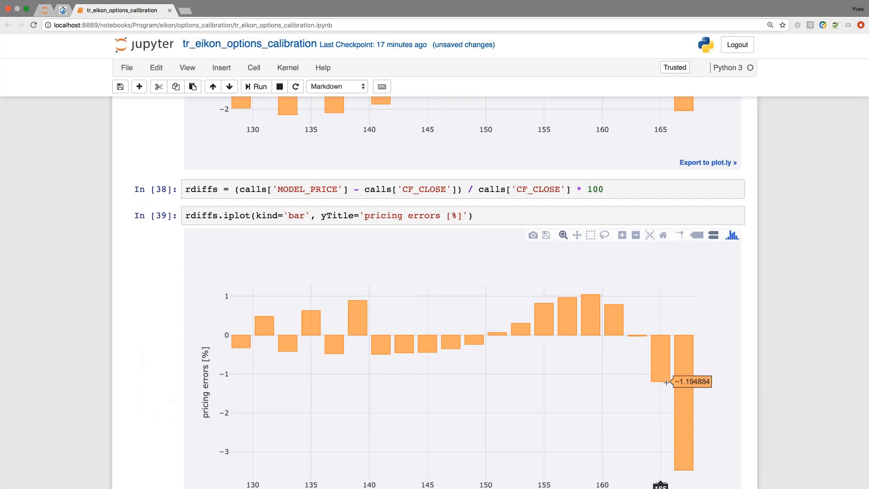
pyautogui.moveTo(688, 402)
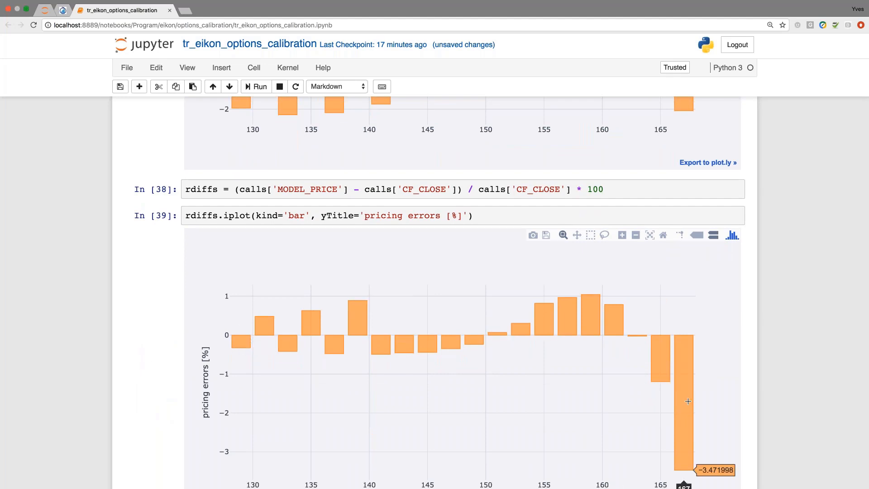
pyautogui.scroll(-3)
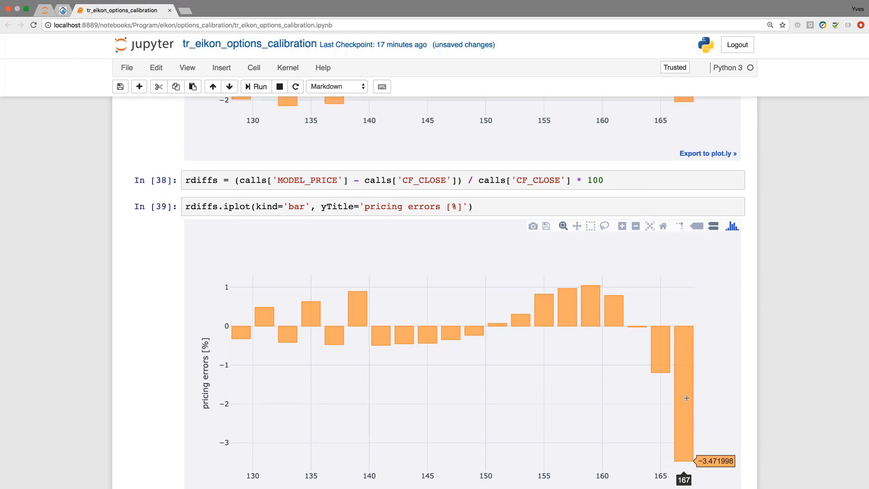
pyautogui.moveTo(554, 319)
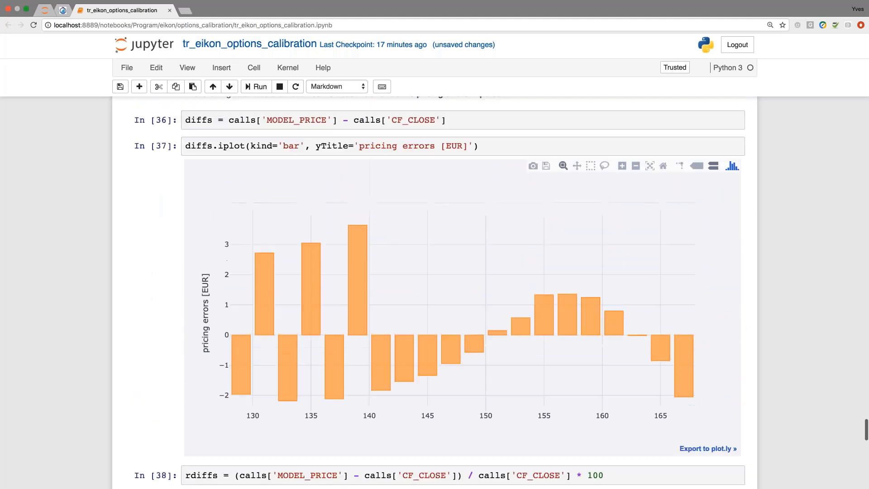
pyautogui.moveTo(684, 343)
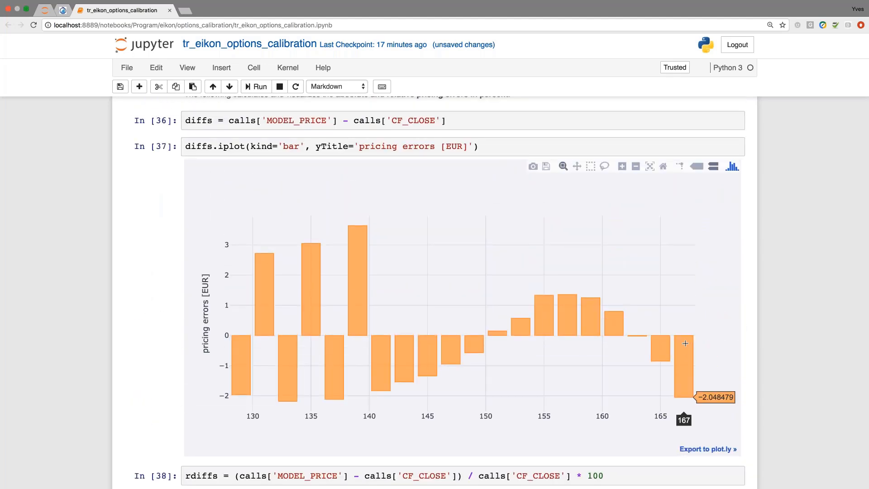
pyautogui.moveTo(688, 367)
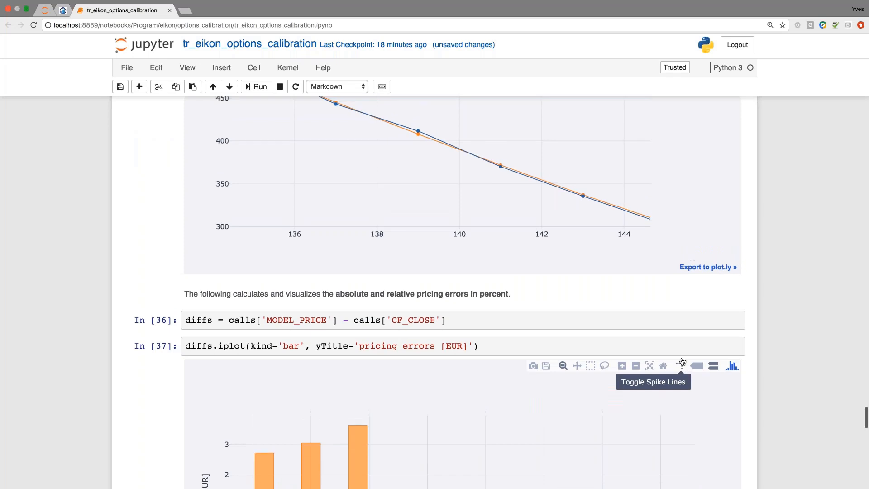
pyautogui.scroll(3)
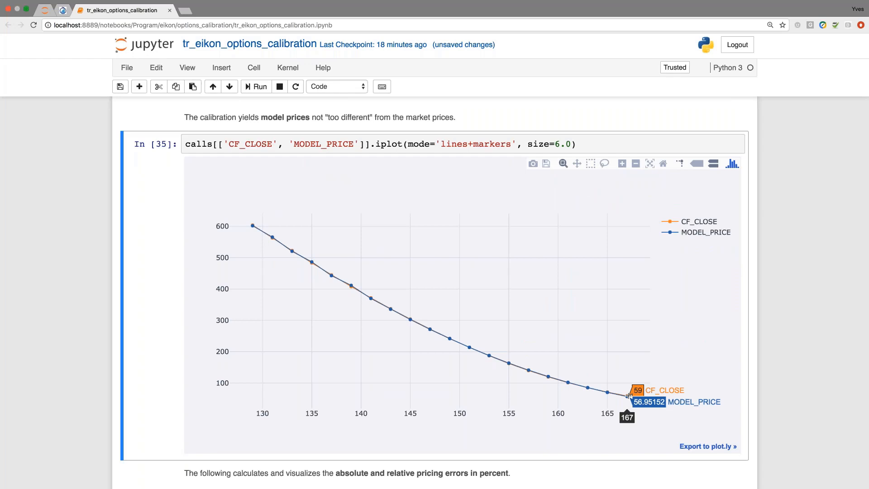
pyautogui.scroll(-3)
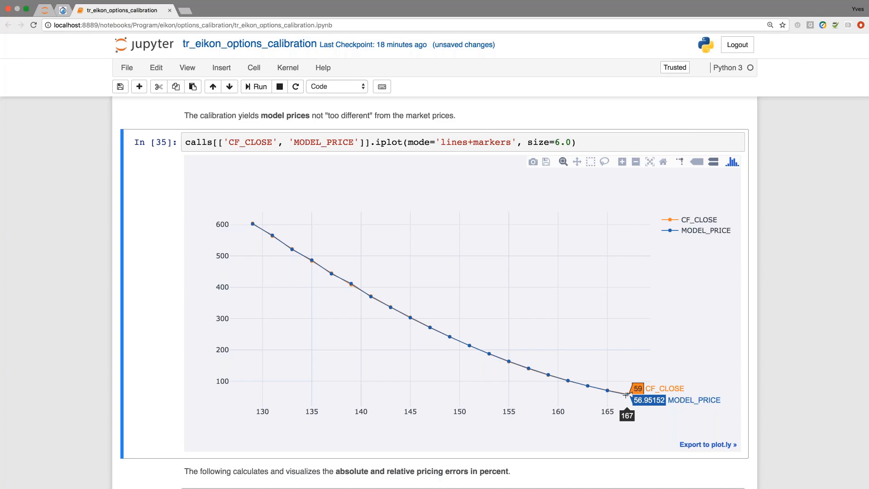
pyautogui.scroll(-3)
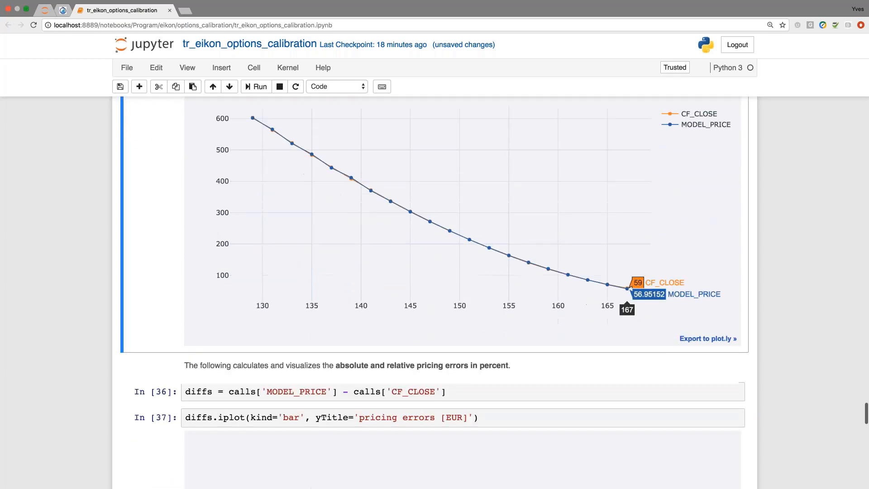
pyautogui.scroll(-3)
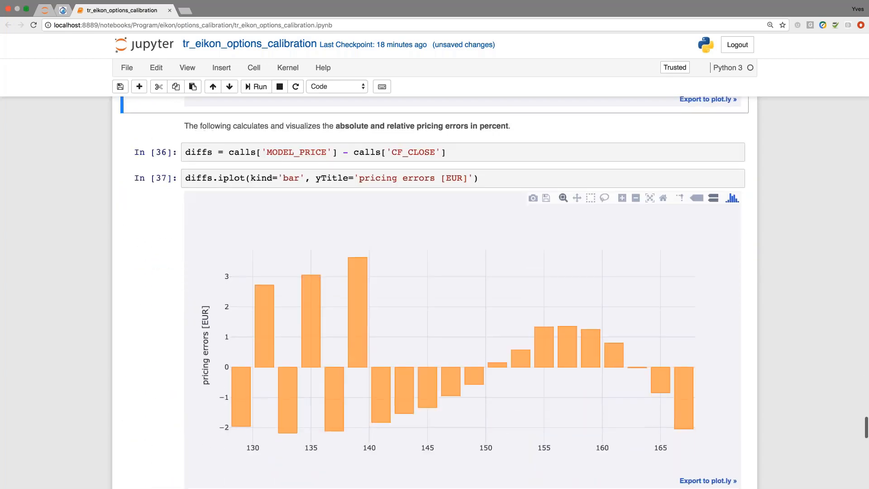
pyautogui.scroll(-3)
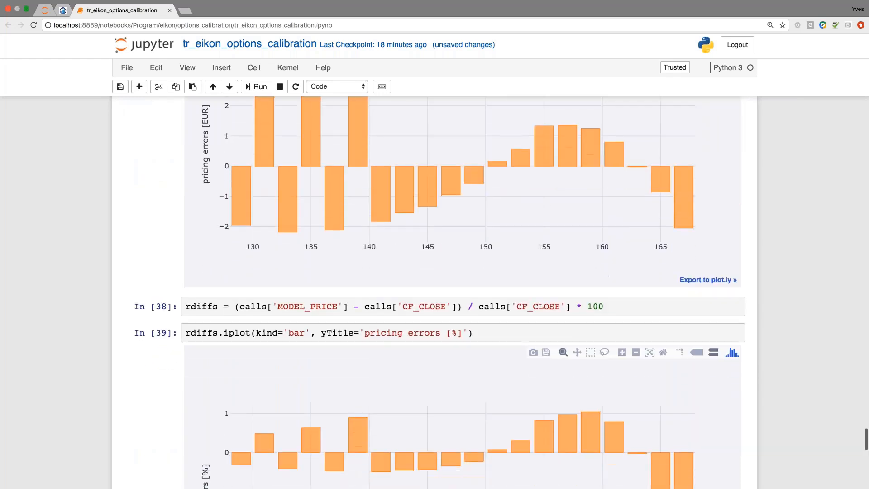
pyautogui.scroll(-3)
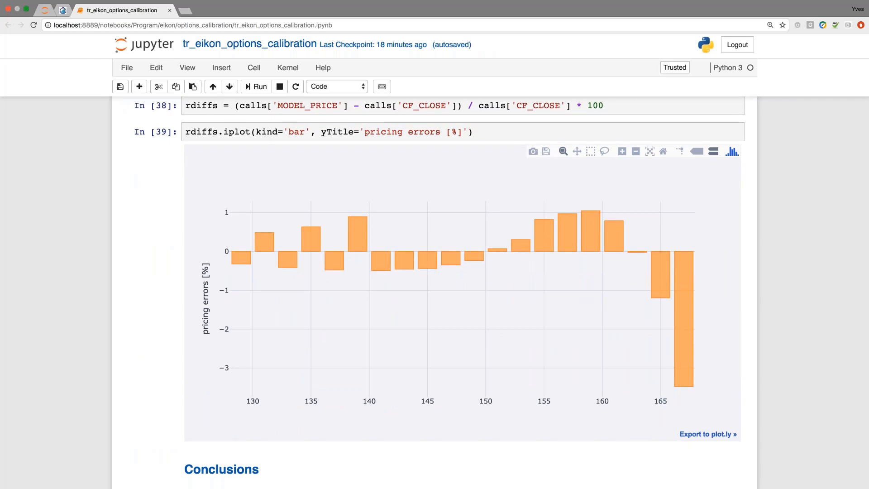
pyautogui.scroll(-3)
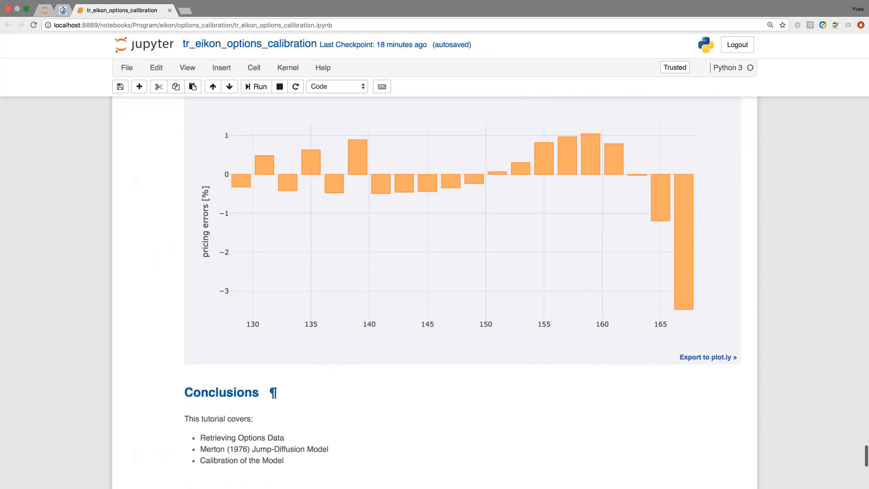
pyautogui.scroll(-3)
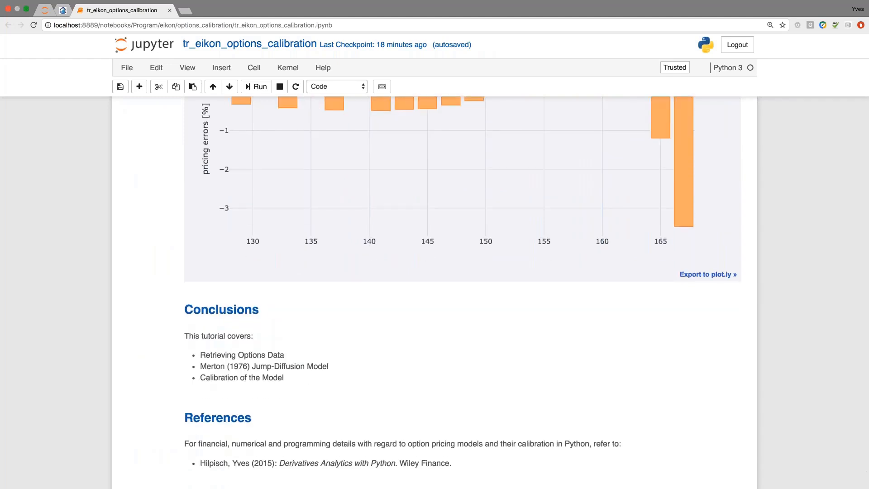
pyautogui.scroll(-3)
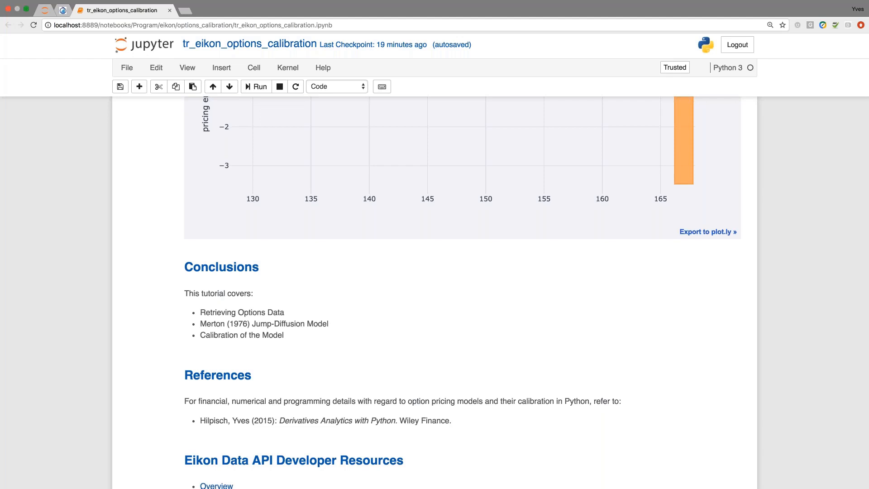
pyautogui.moveTo(364, 404)
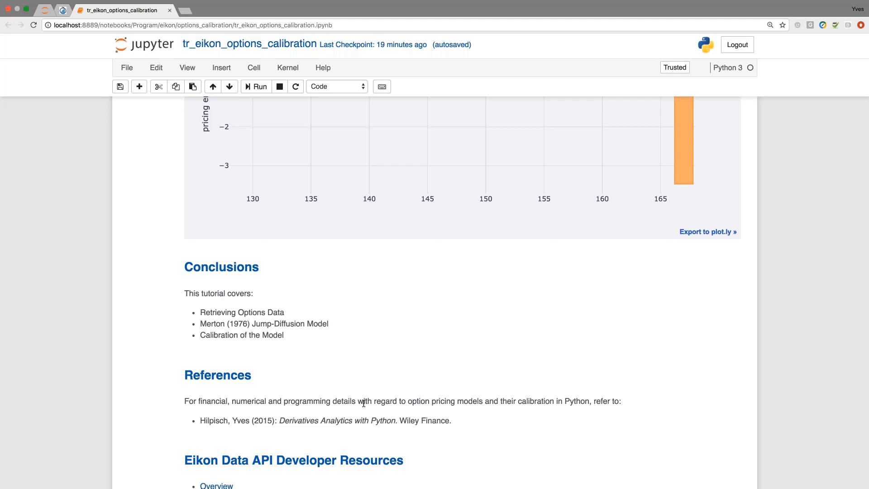
pyautogui.scroll(-3)
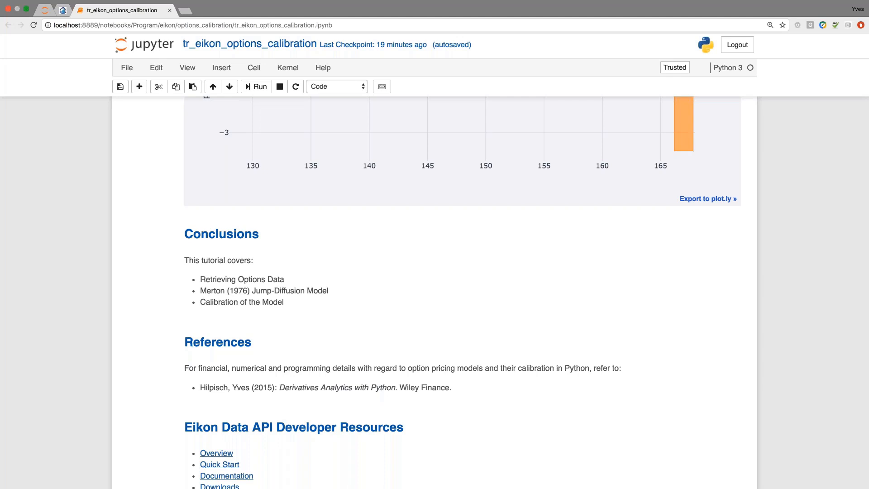
pyautogui.scroll(-3)
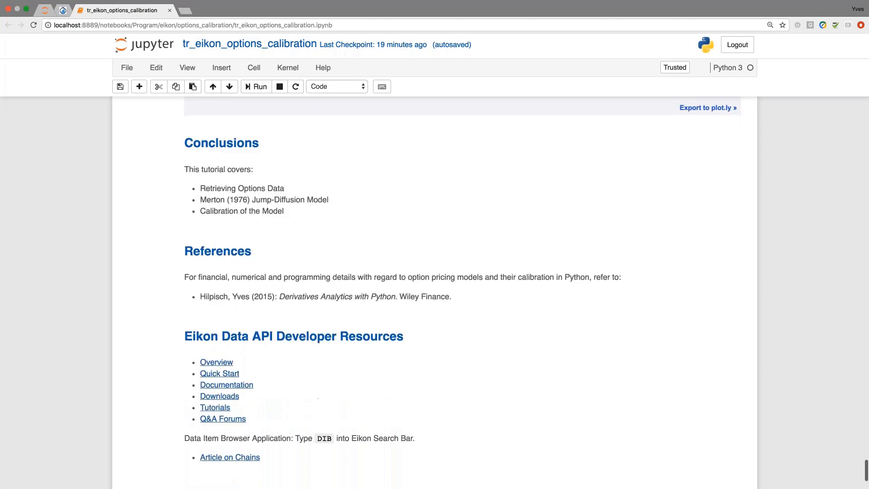
pyautogui.scroll(-3)
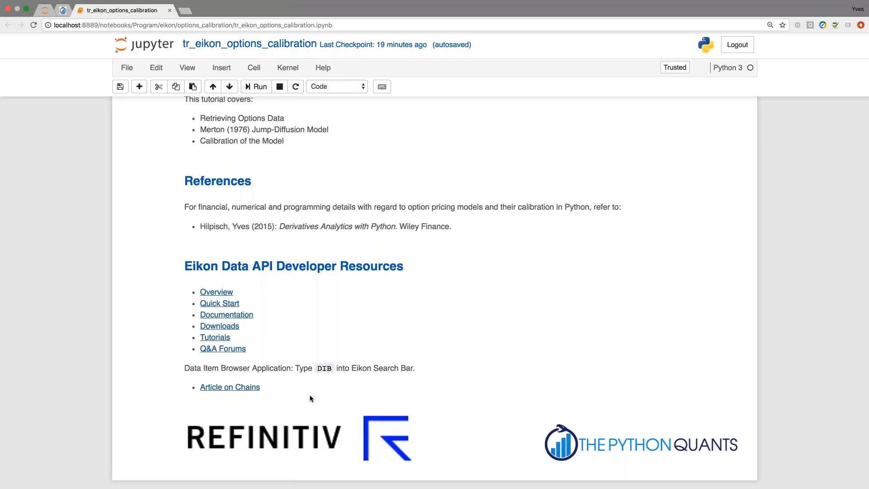
pyautogui.moveTo(325, 398)
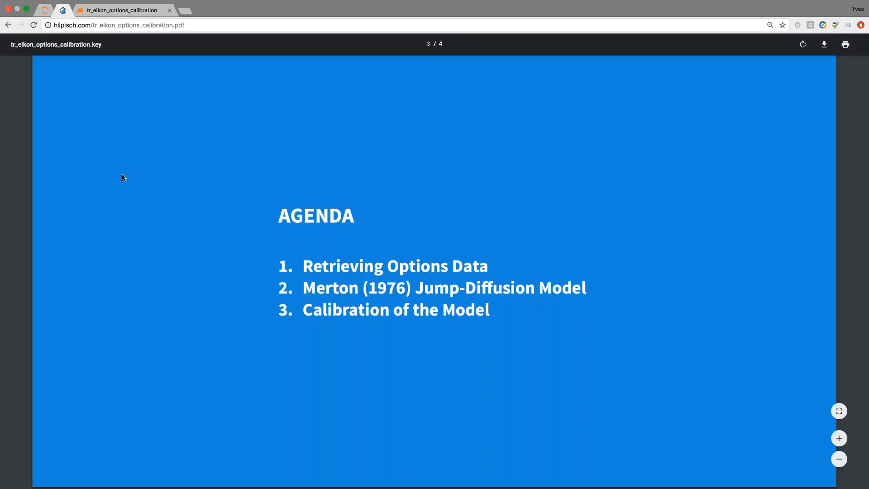
pyautogui.moveTo(139, 196)
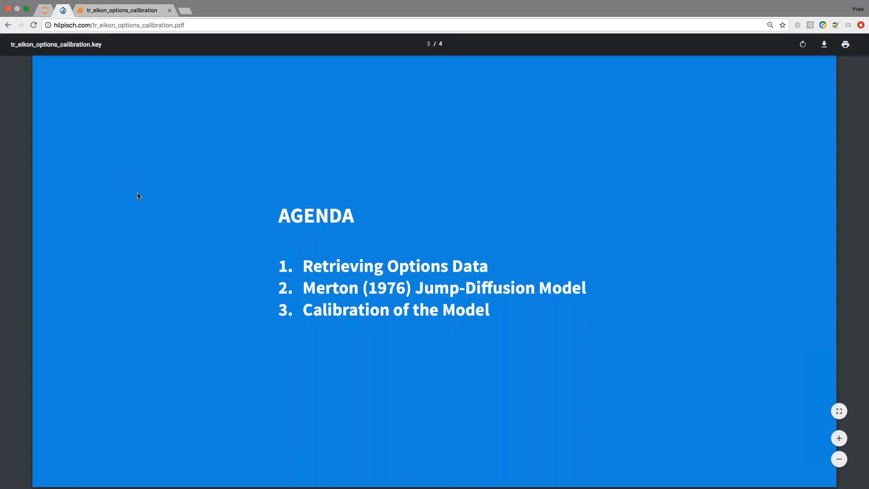